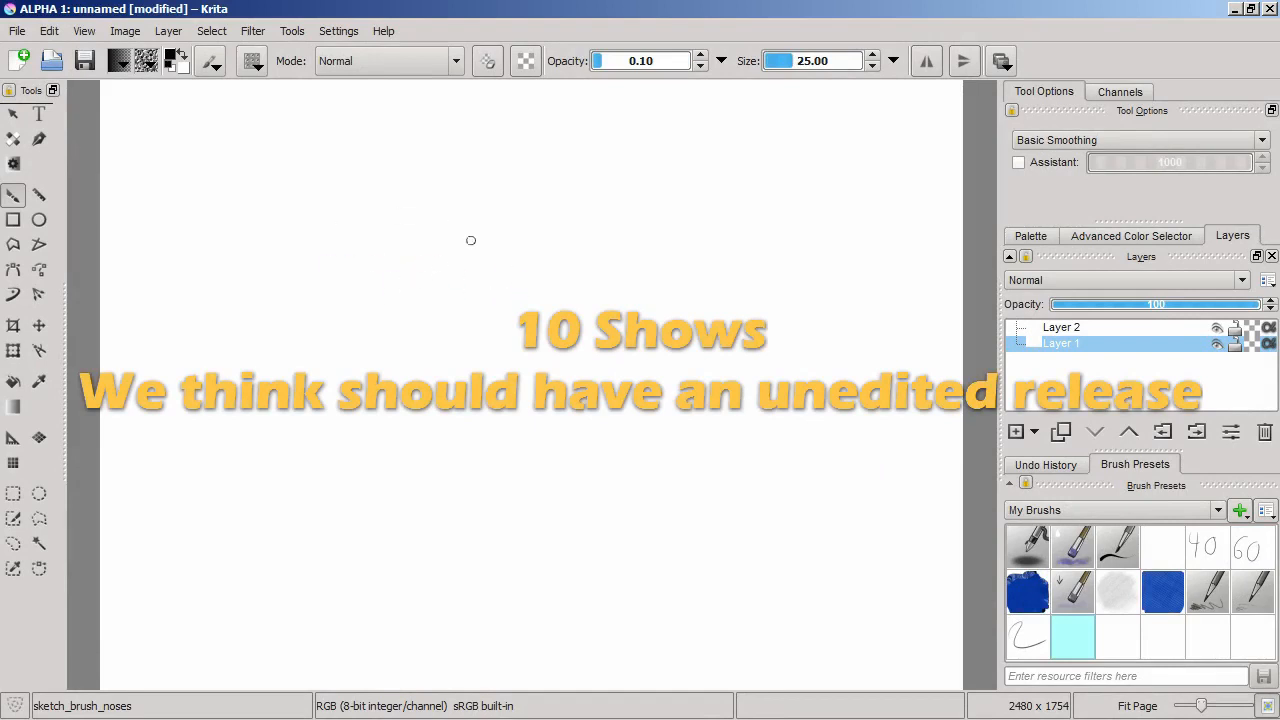
# Rough out loose circles for the creature's head and shapes for its body on Layer 1
pyautogui.moveTo(472, 240); pyautogui.dragTo(380, 318)
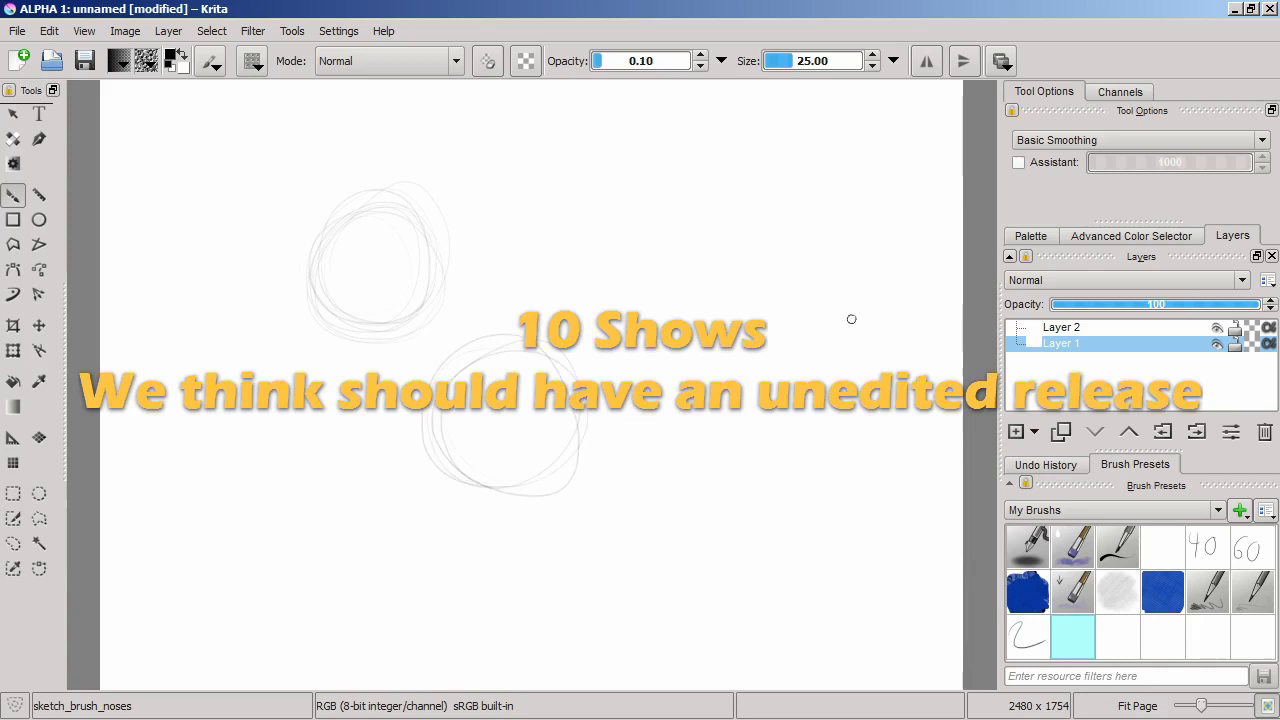
pyautogui.moveTo(850, 318); pyautogui.dragTo(680, 432)
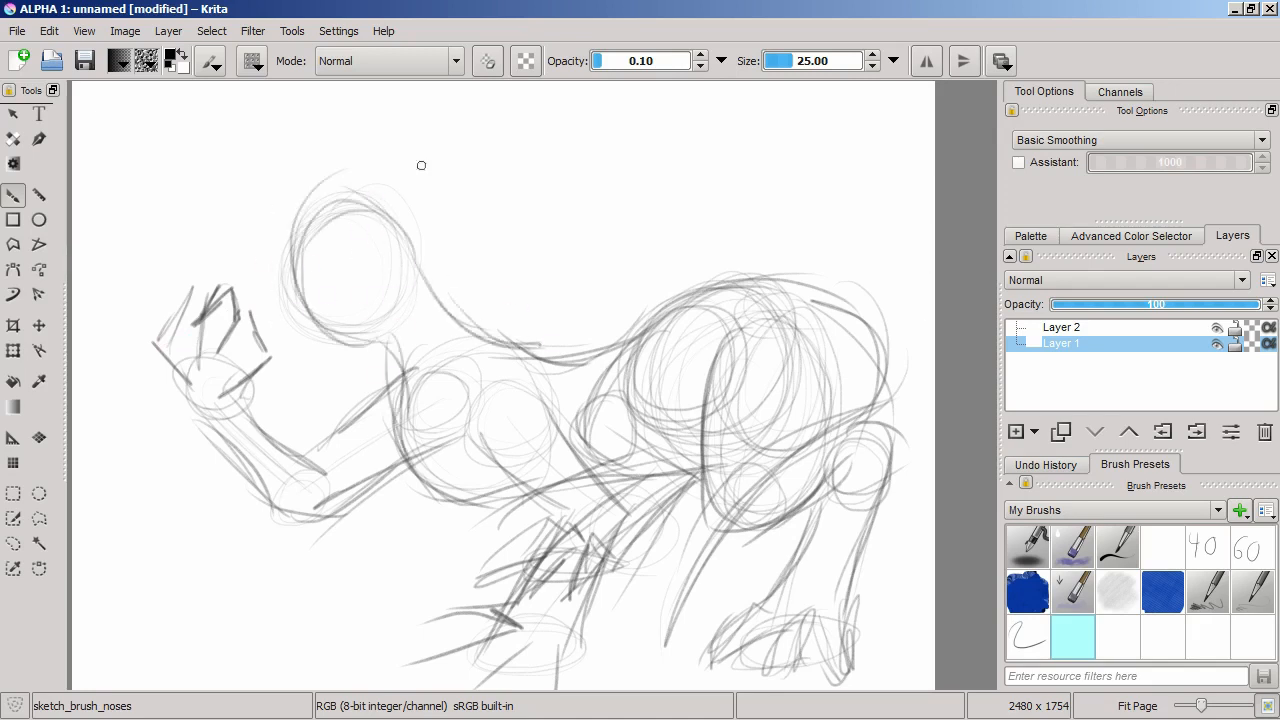
# On Layer 2, darken the raised paw, head, neck and back contours, then add Layer 3
pyautogui.click(1060, 328)
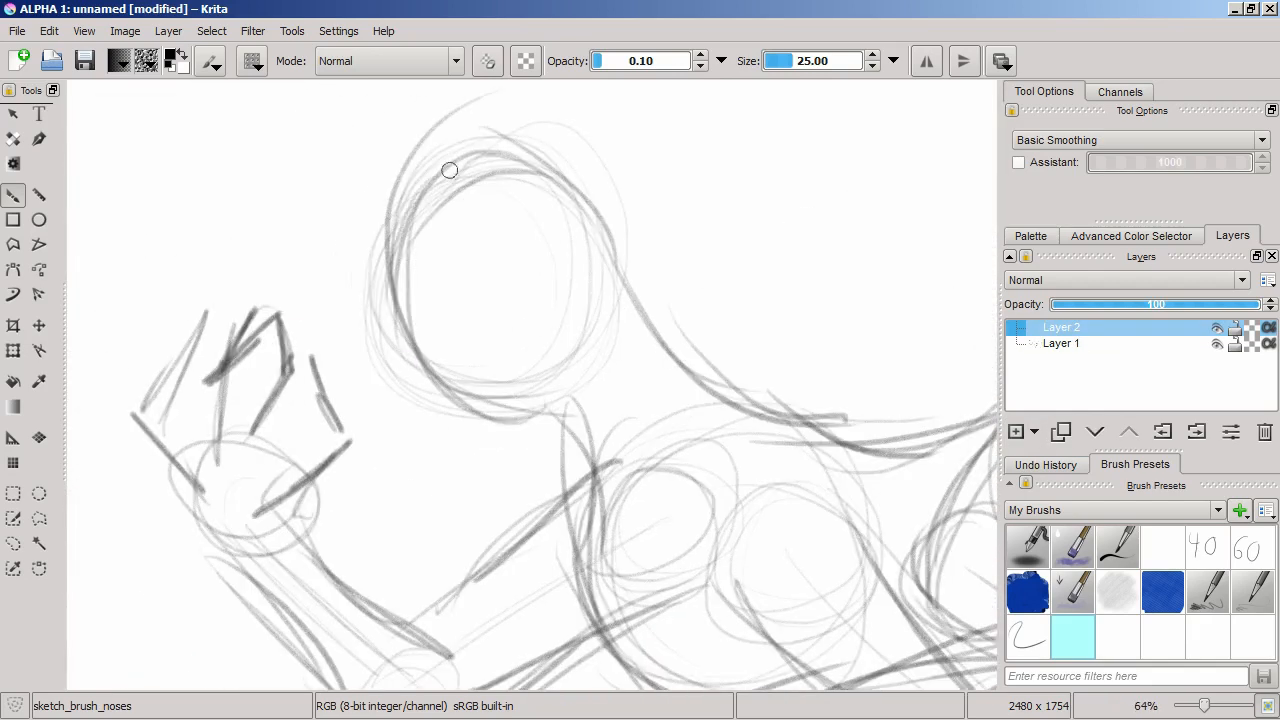
pyautogui.moveTo(450, 170); pyautogui.dragTo(352, 376)
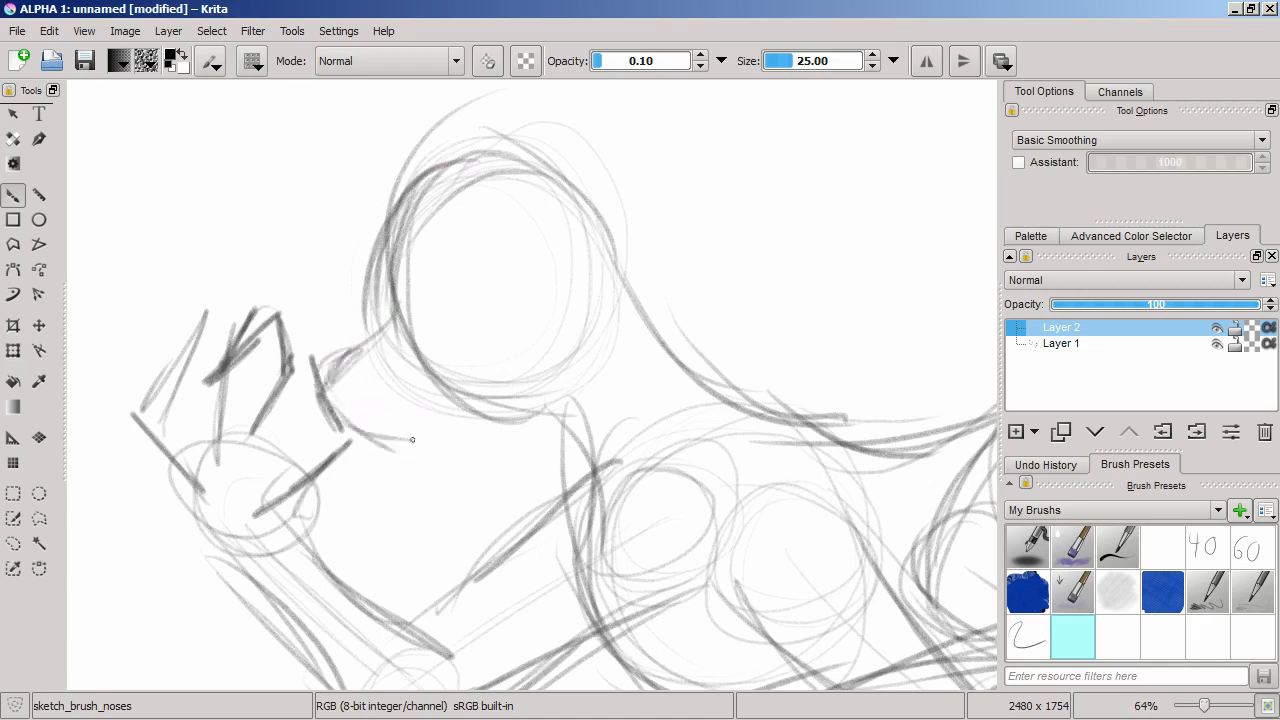
pyautogui.moveTo(412, 438); pyautogui.dragTo(386, 224)
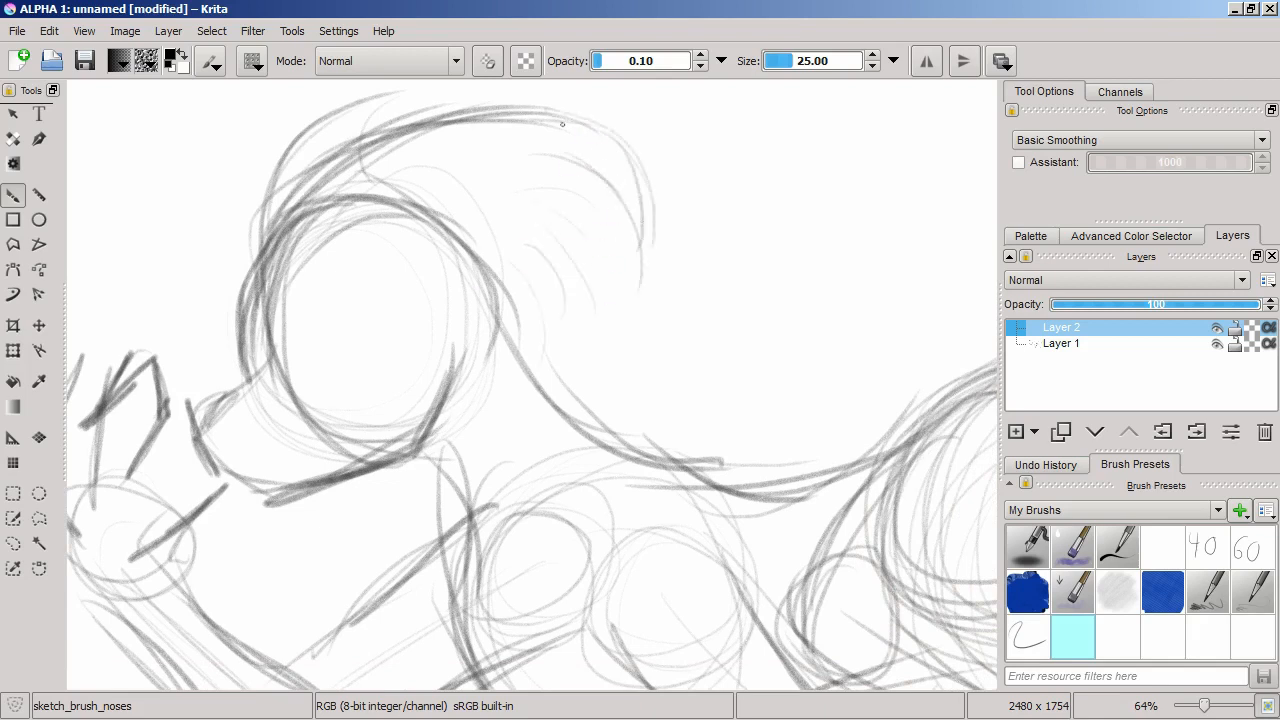
pyautogui.moveTo(562, 124); pyautogui.dragTo(618, 308)
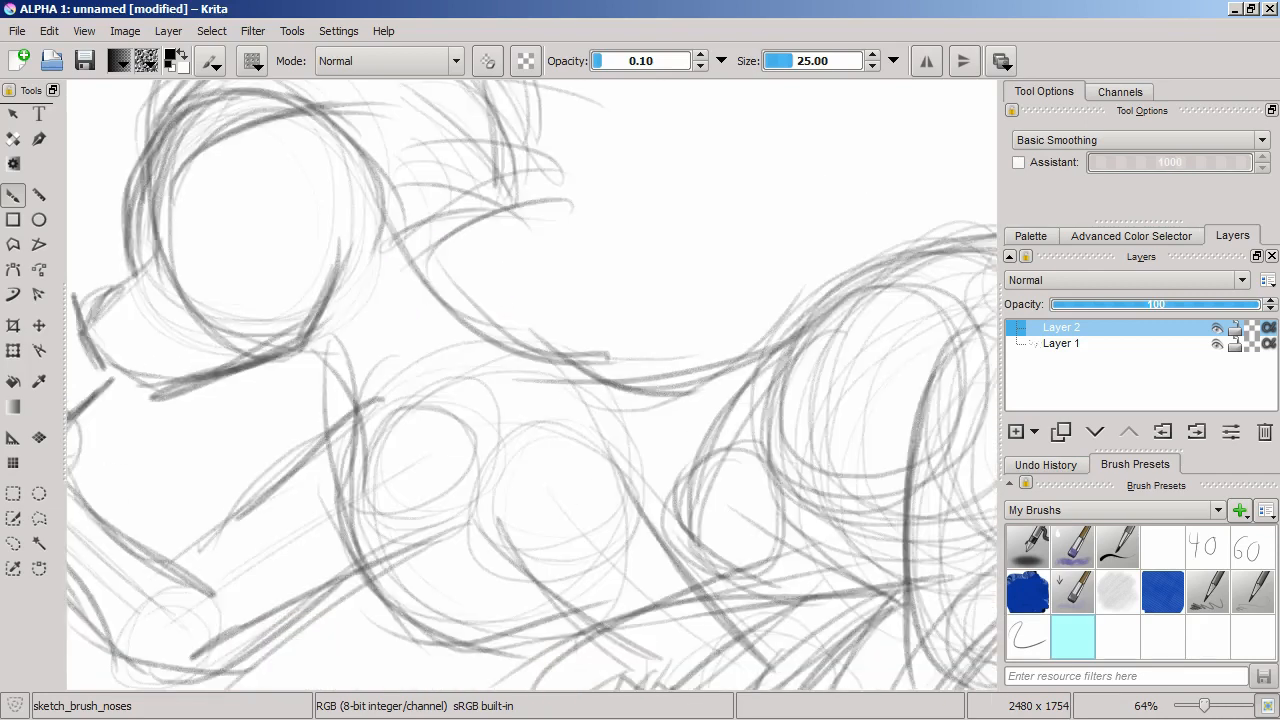
pyautogui.click(1016, 432)
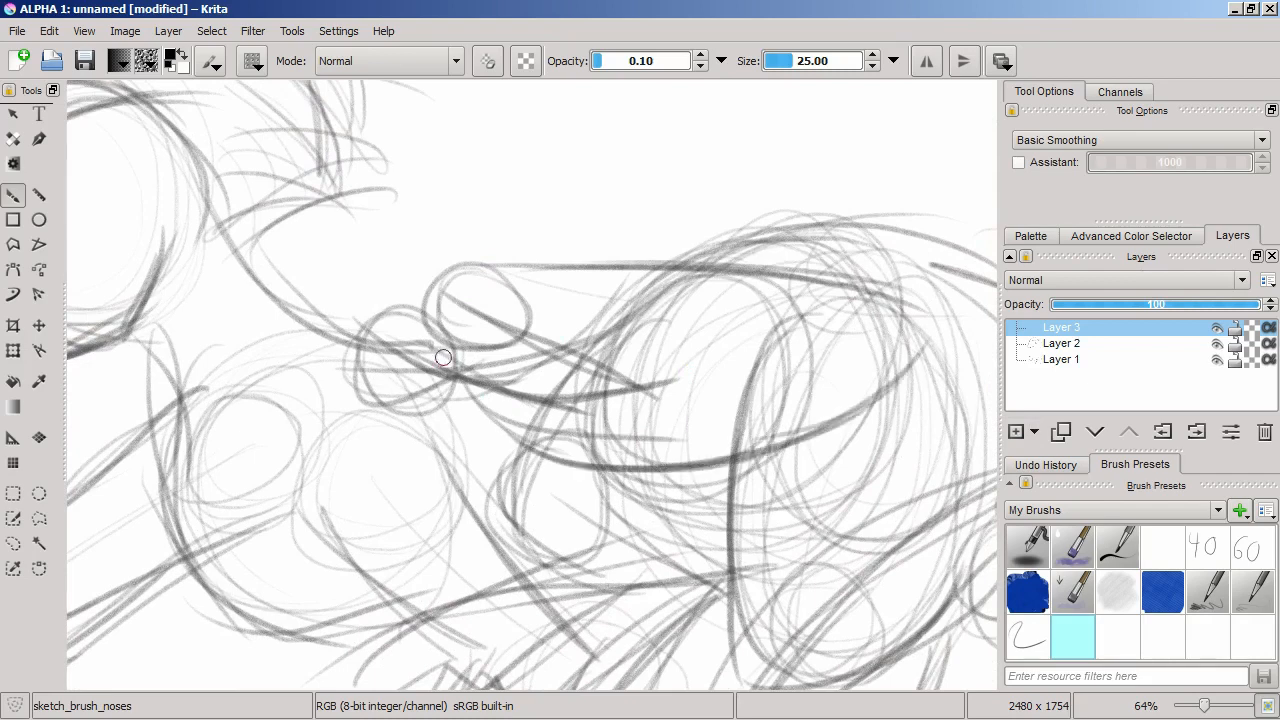
# Lay bolder strokes over the creature's body, haunch and face
pyautogui.moveTo(444, 356); pyautogui.dragTo(388, 404)
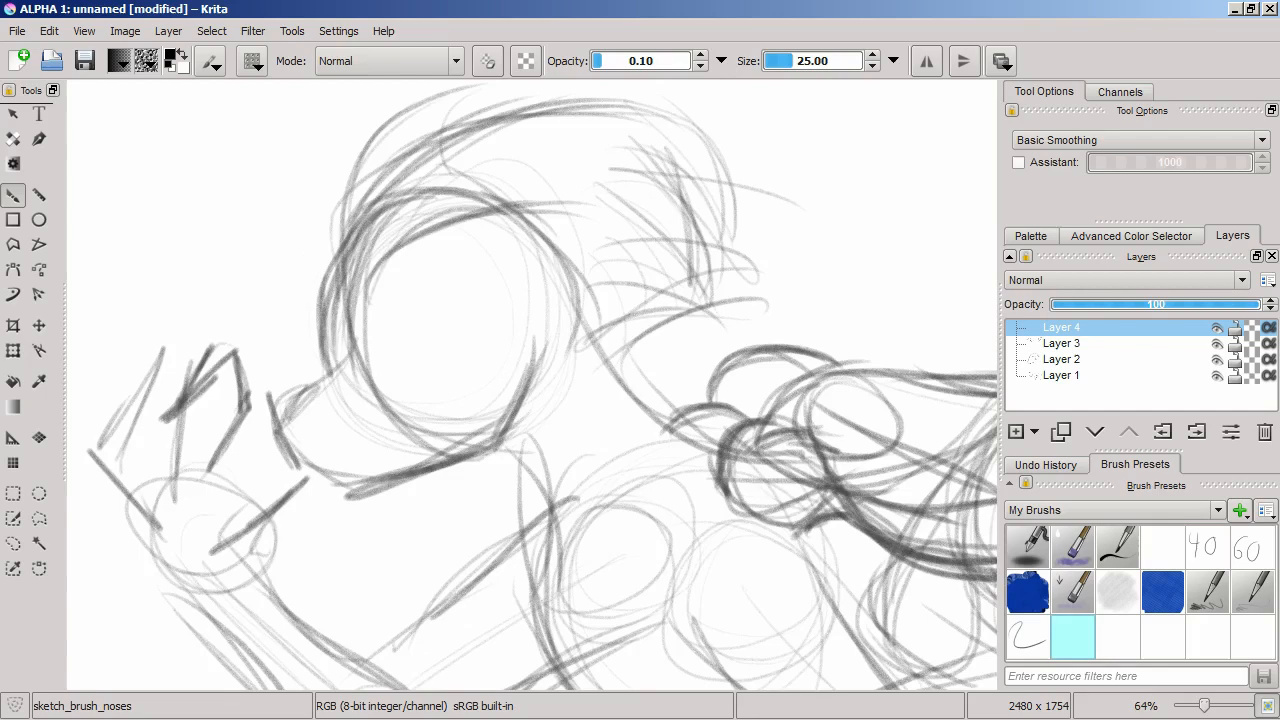
pyautogui.scroll(3)
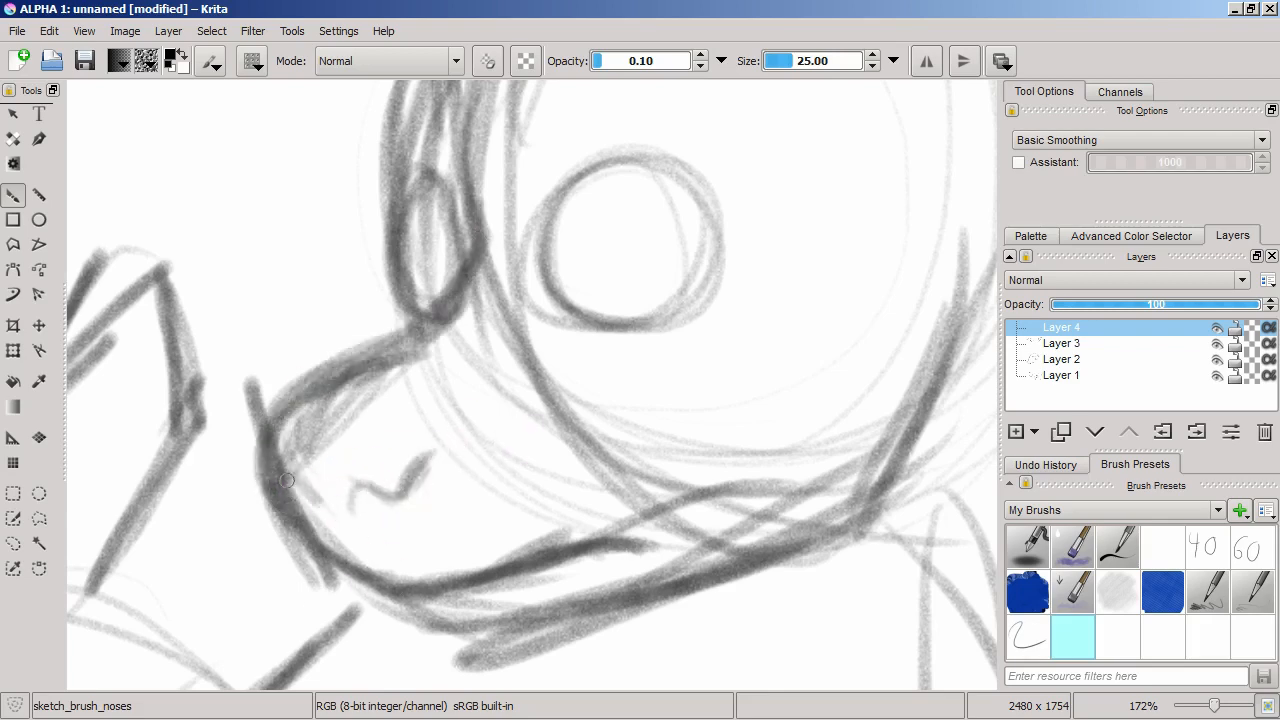
# Add a face layer and darken the line under the creature's jaw
pyautogui.click(1016, 432)
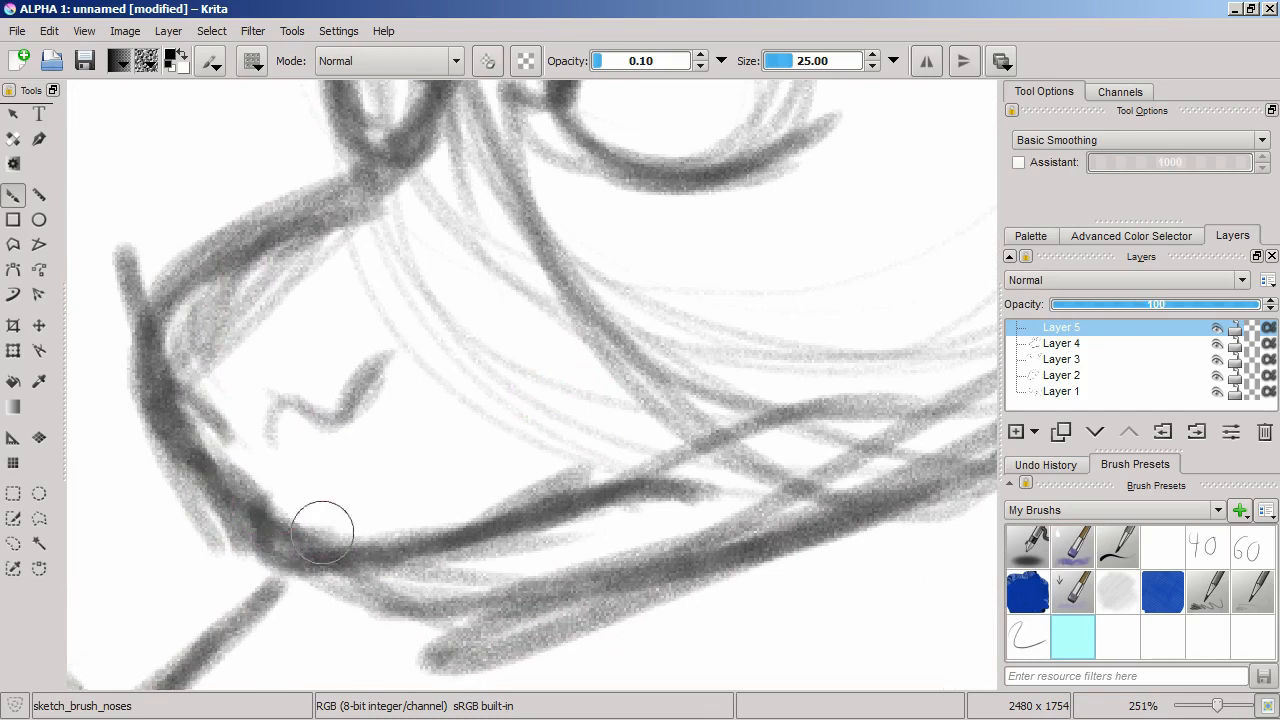
pyautogui.moveTo(330, 530); pyautogui.dragTo(290, 504)
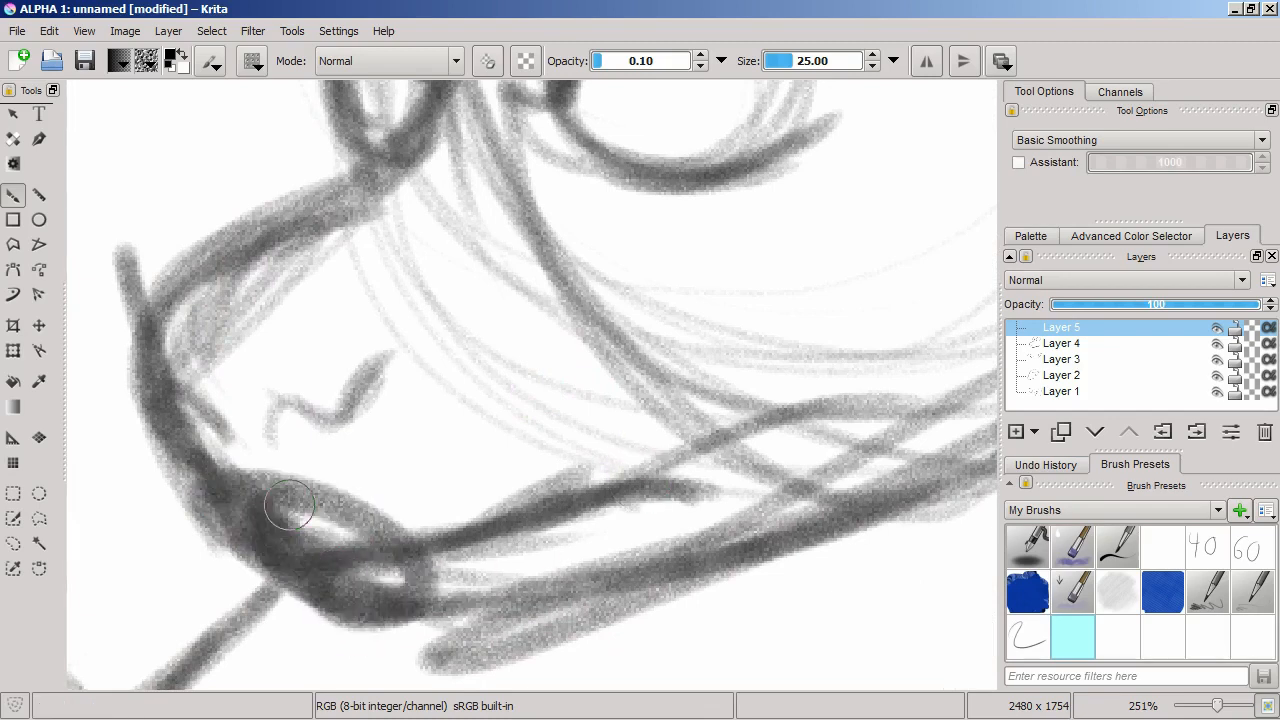
pyautogui.click(1250, 548)
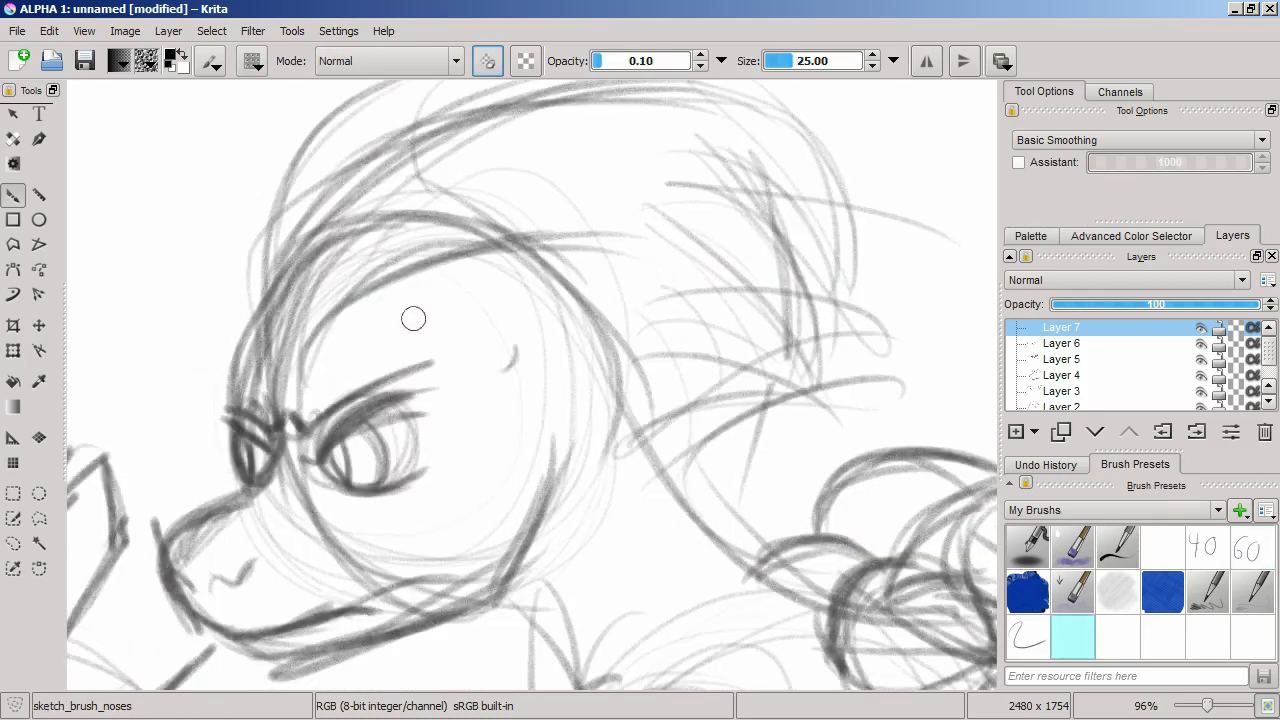
# Sketch loose strokes over the chest and shoulder, then bring the raised claw into view
pyautogui.moveTo(412, 318); pyautogui.dragTo(650, 320)
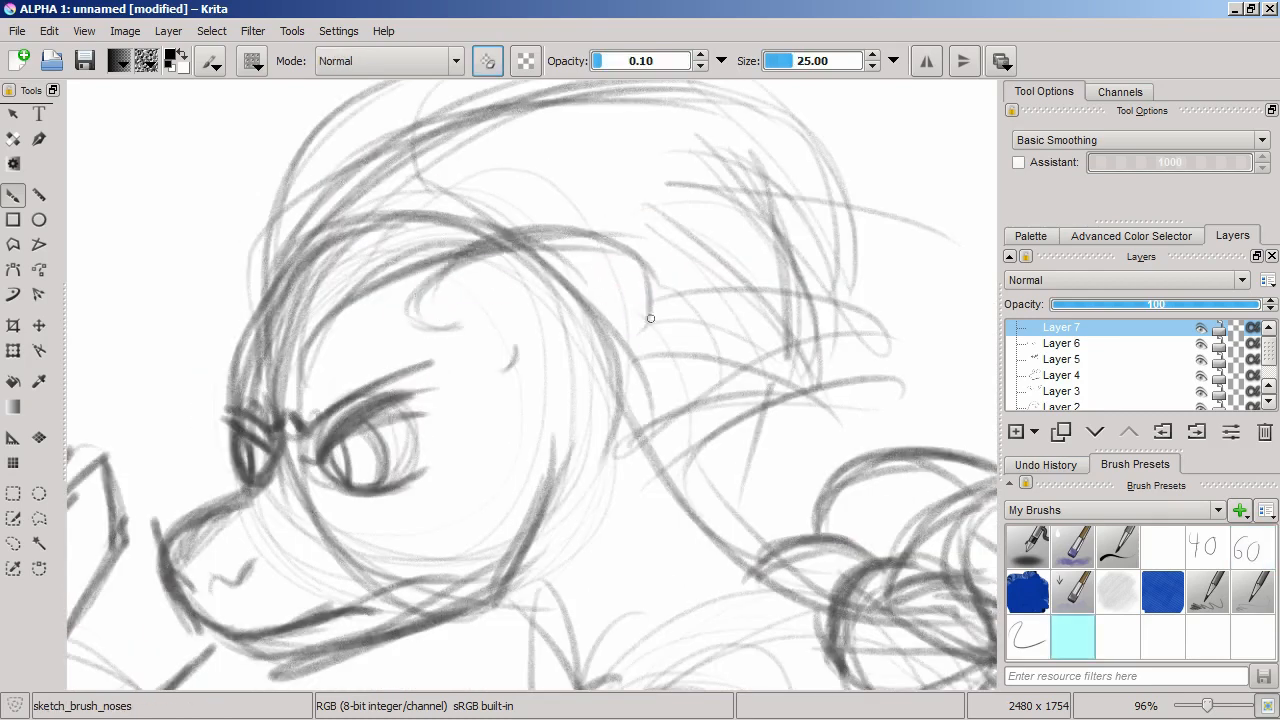
pyautogui.moveTo(650, 318); pyautogui.dragTo(570, 264)
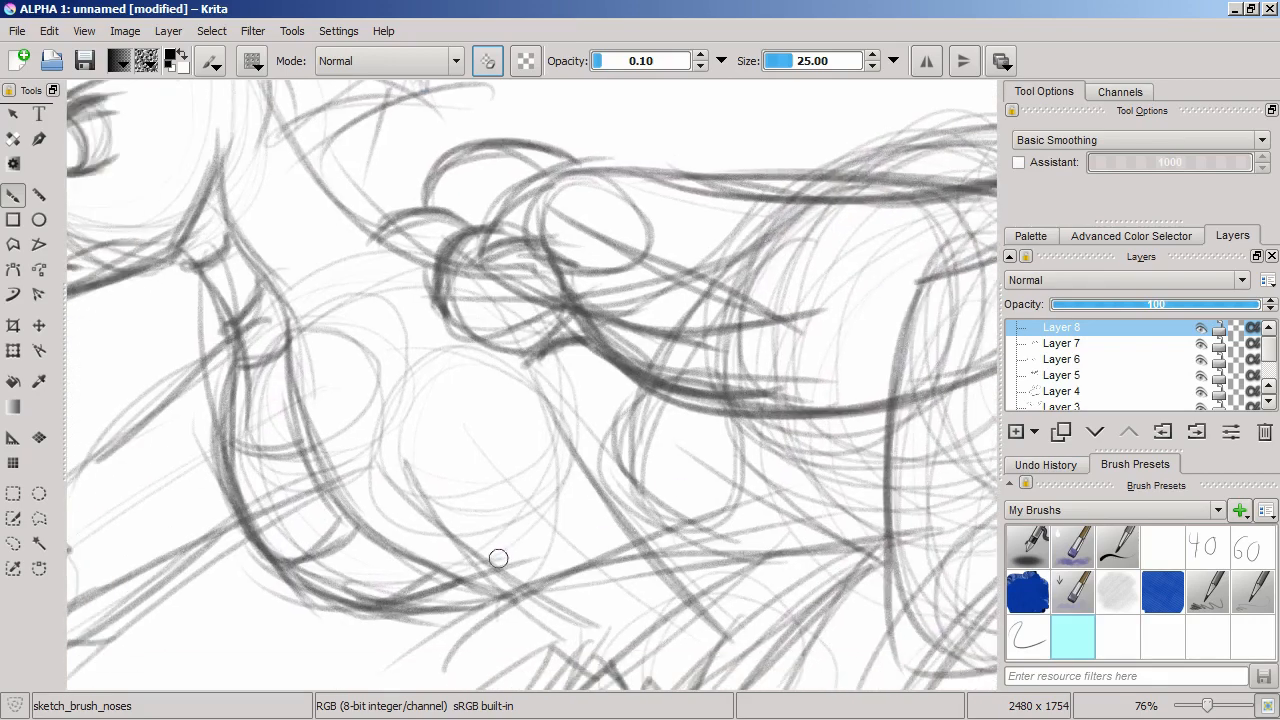
pyautogui.moveTo(496, 556); pyautogui.dragTo(856, 502)
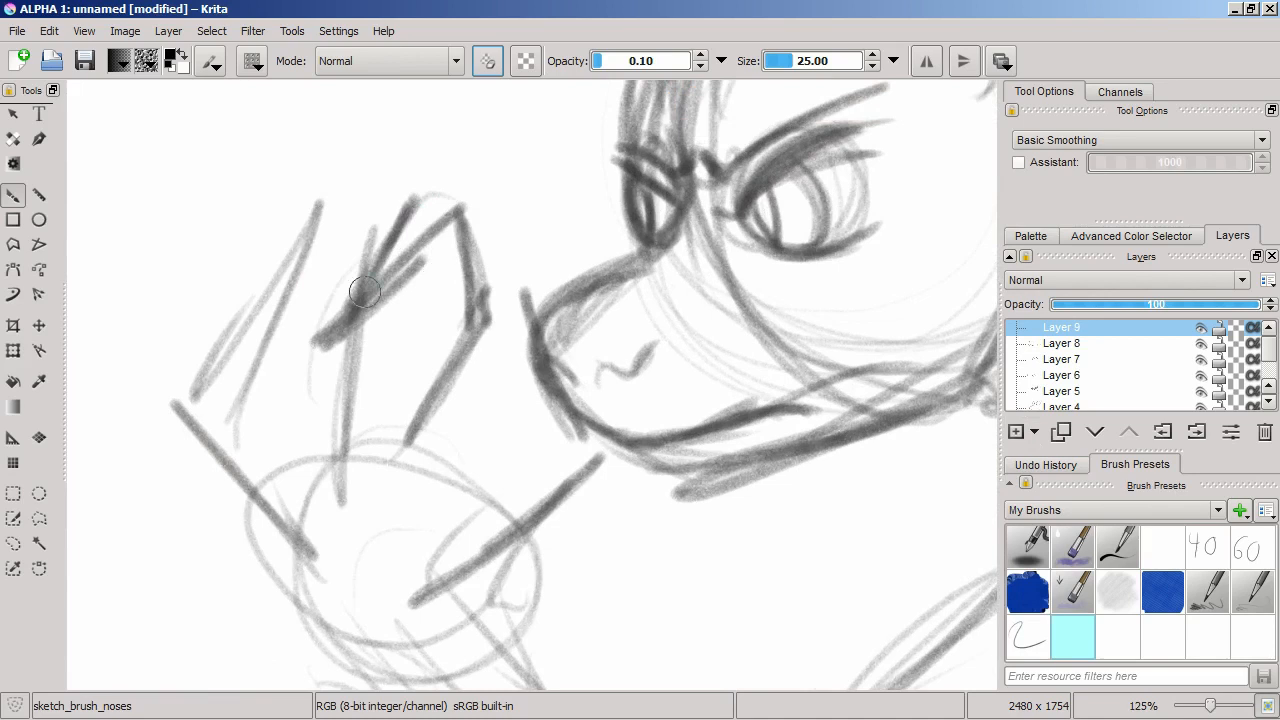
# Outline the raised claw with curved strokes
pyautogui.moveTo(364, 292); pyautogui.dragTo(484, 388)
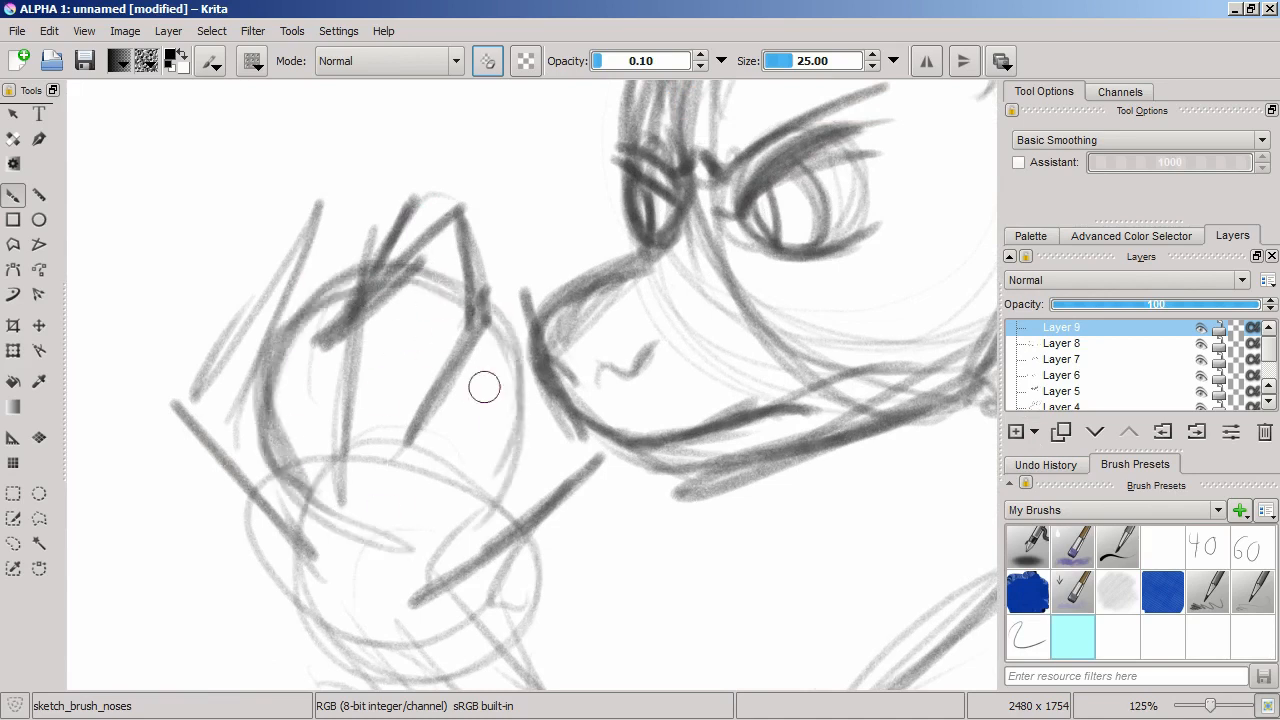
pyautogui.moveTo(484, 388); pyautogui.dragTo(400, 524)
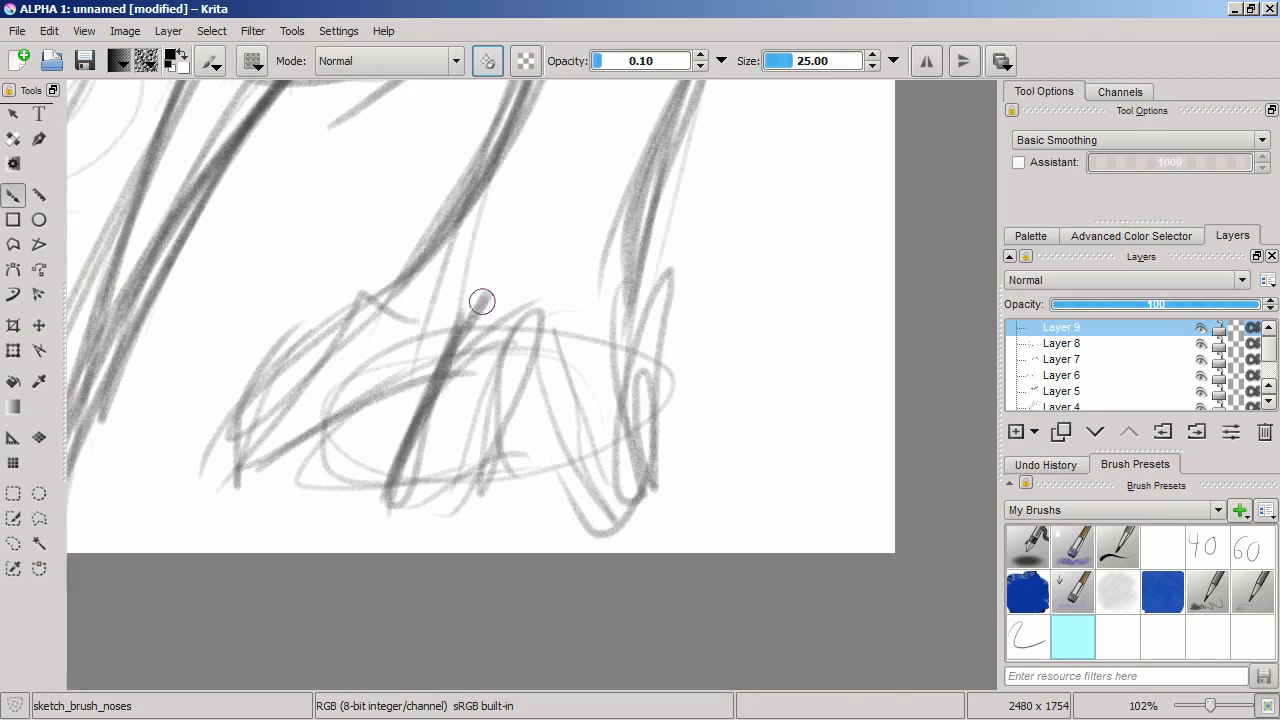
# Draw darker toes and a long claw stroke on the hind foot
pyautogui.moveTo(480, 300); pyautogui.dragTo(424, 438)
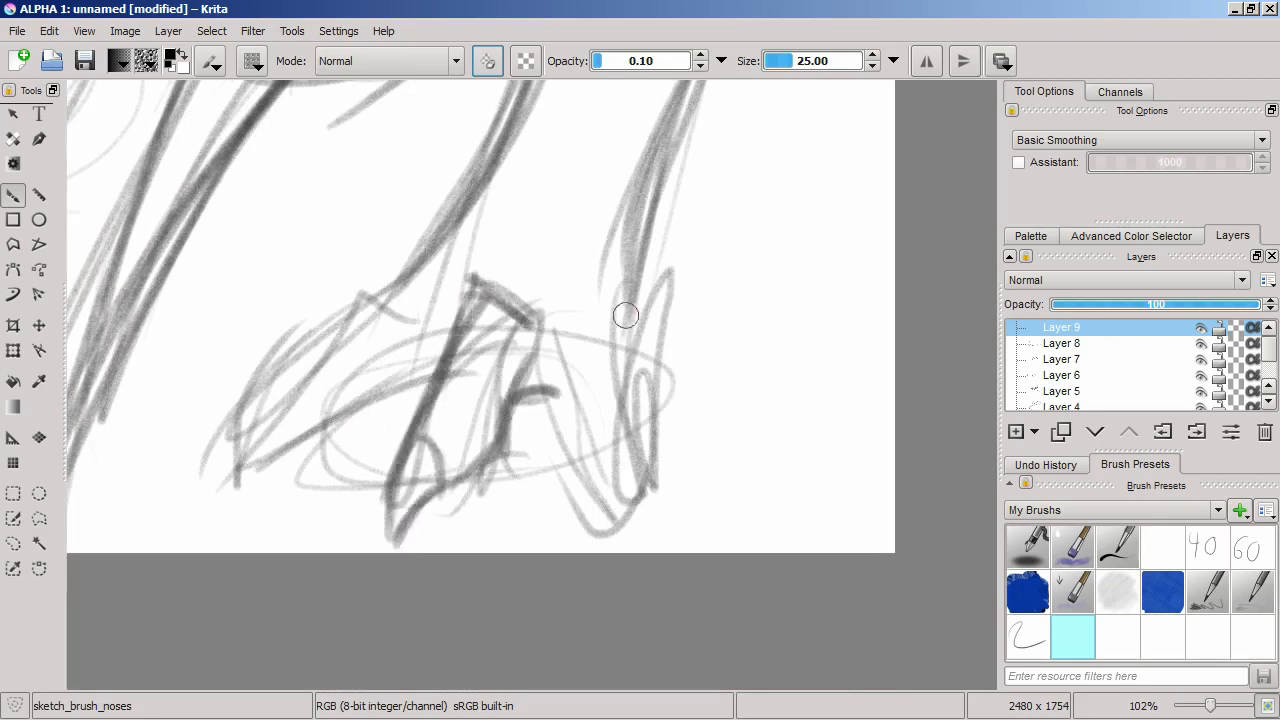
pyautogui.moveTo(624, 316); pyautogui.dragTo(628, 564)
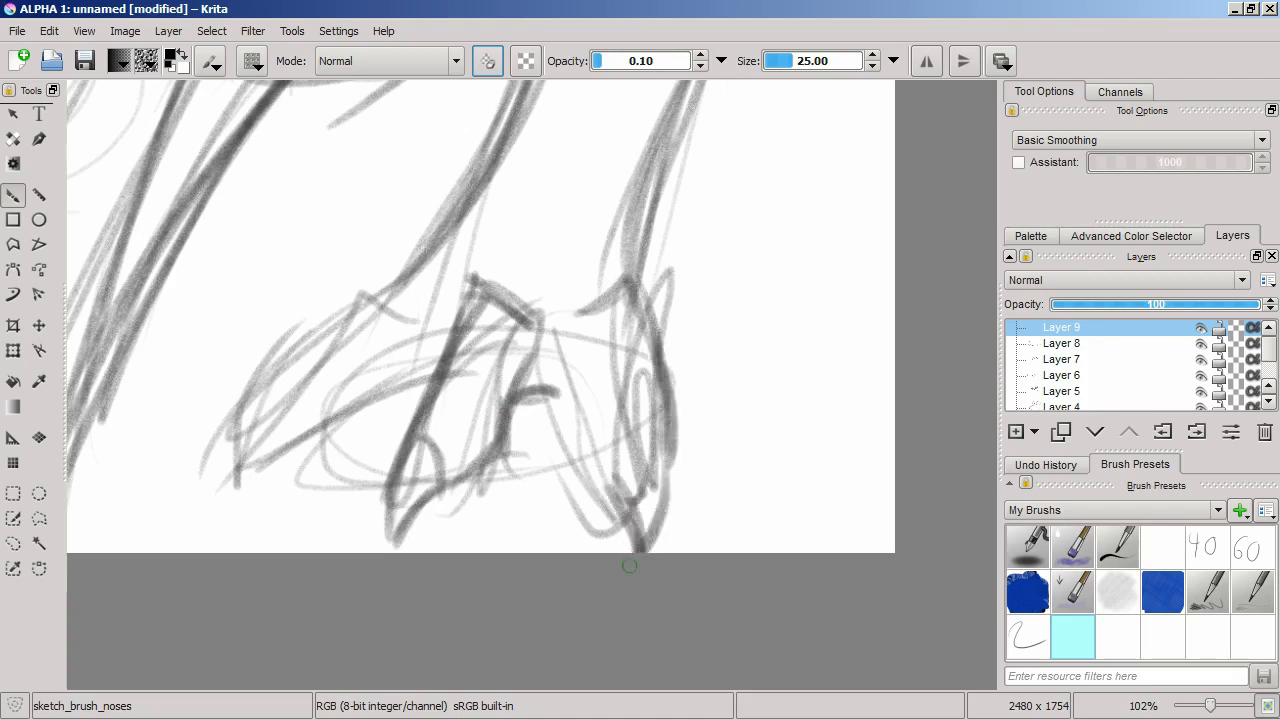
pyautogui.moveTo(630, 560); pyautogui.dragTo(578, 368)
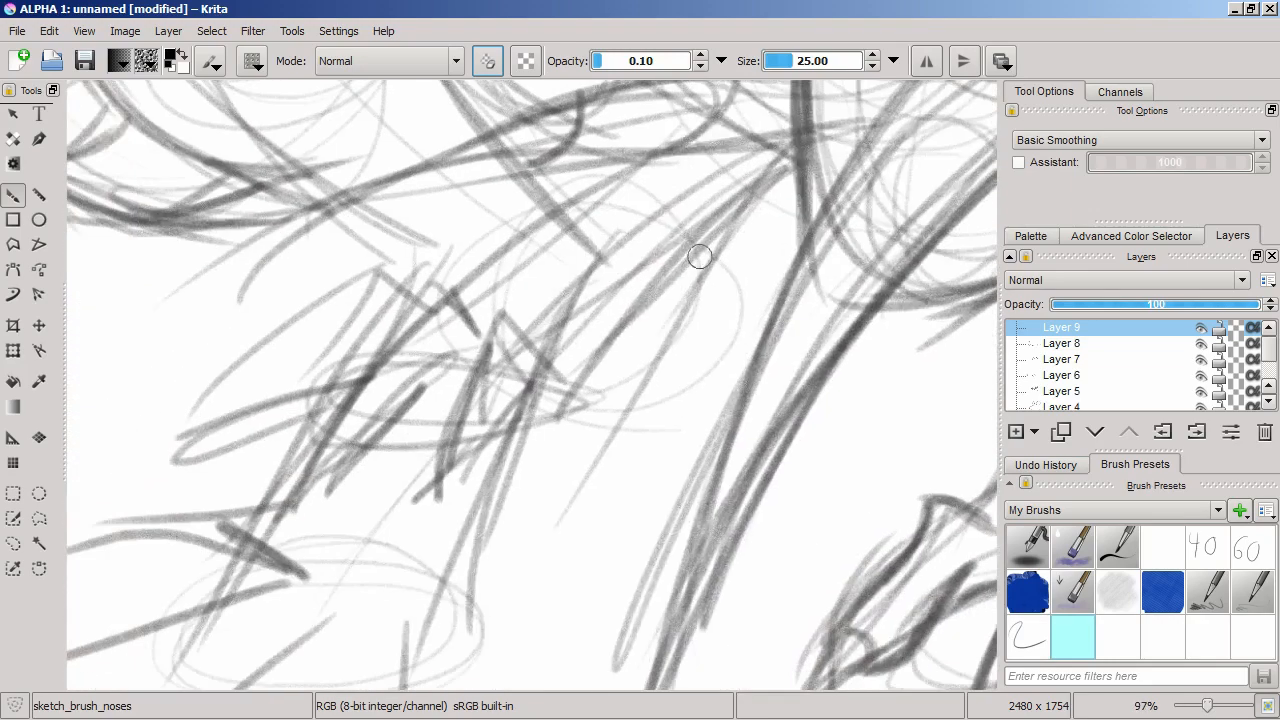
pyautogui.scroll(-3)
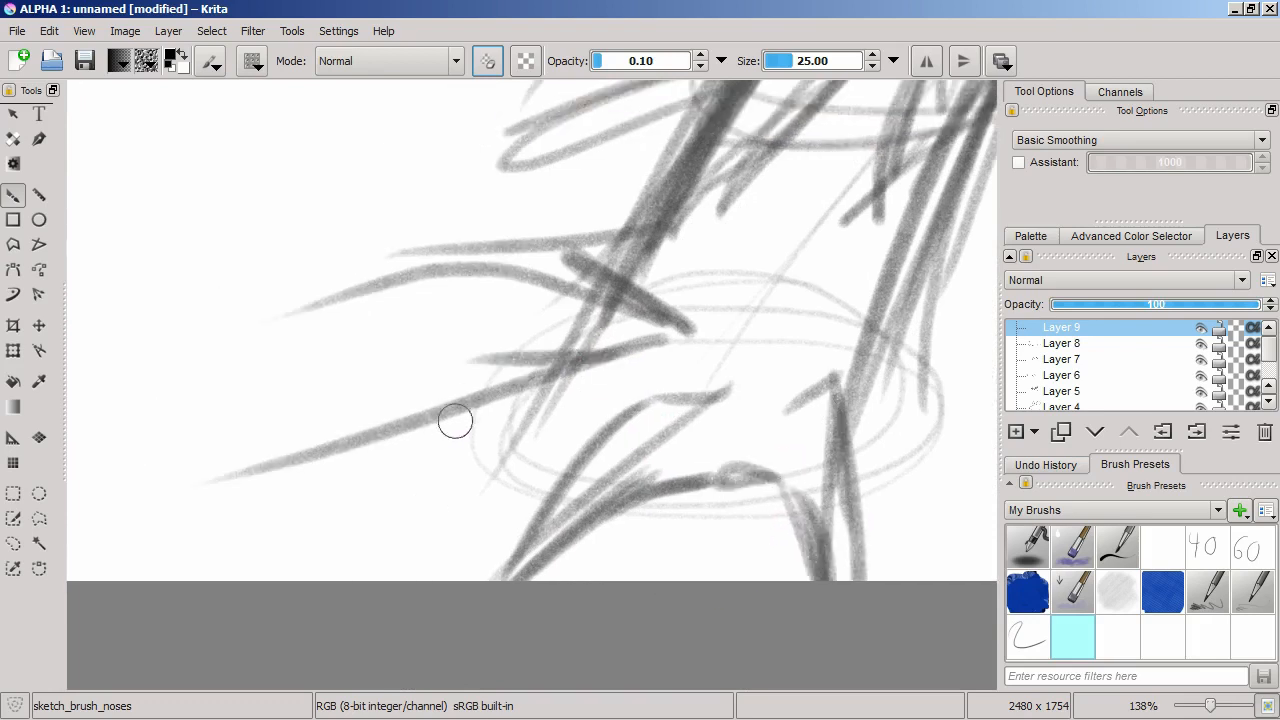
pyautogui.moveTo(456, 420); pyautogui.dragTo(390, 464)
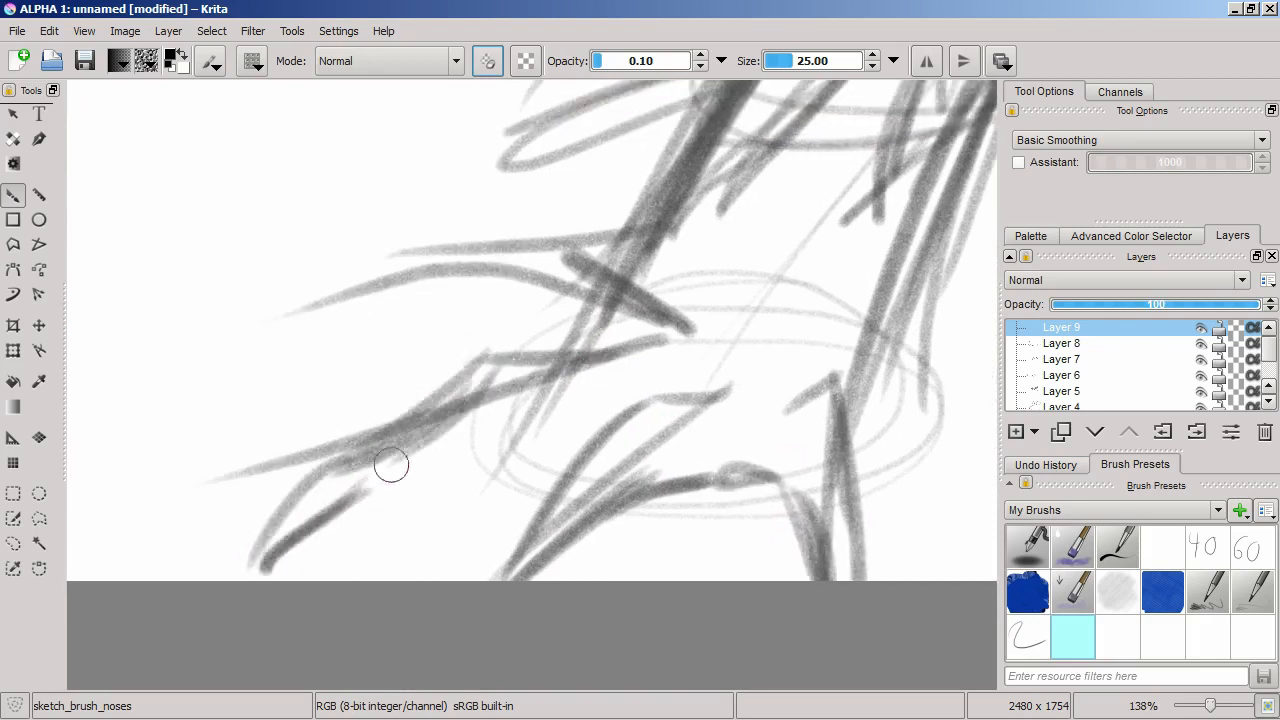
pyautogui.moveTo(390, 464); pyautogui.dragTo(660, 450)
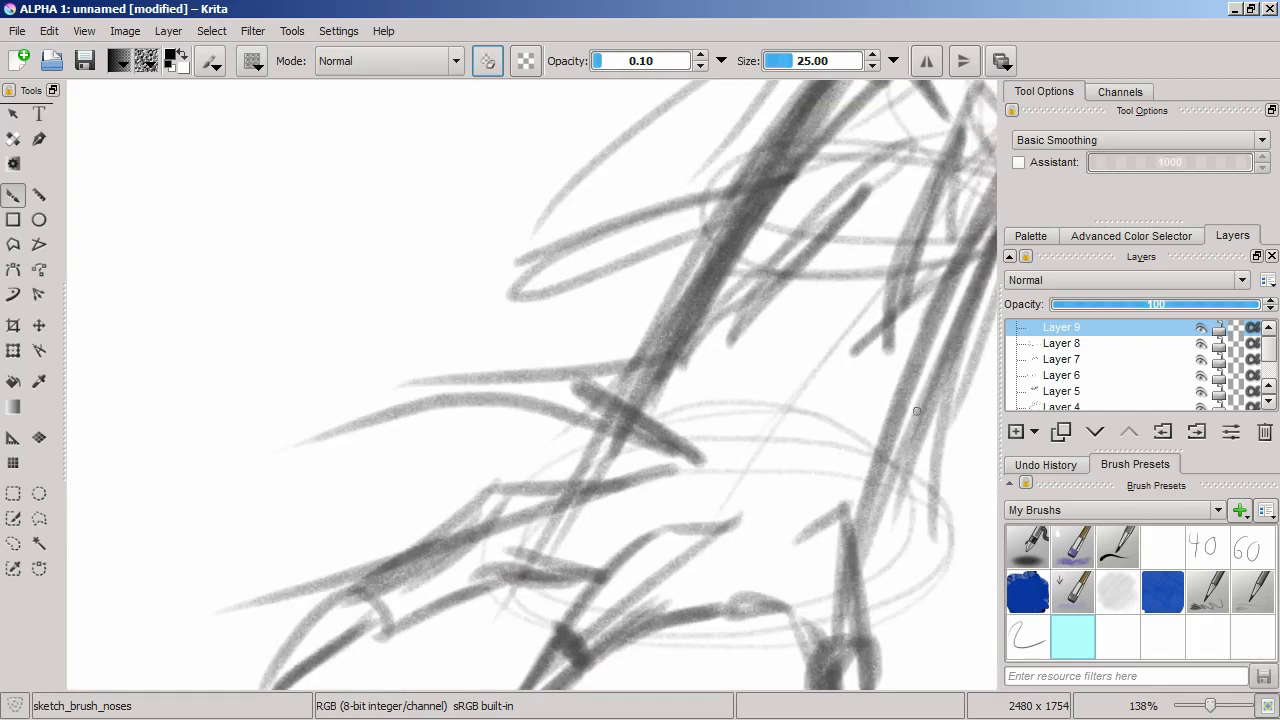
# Sketch the claw shape and tip beside the creature's snout
pyautogui.scroll(-3)
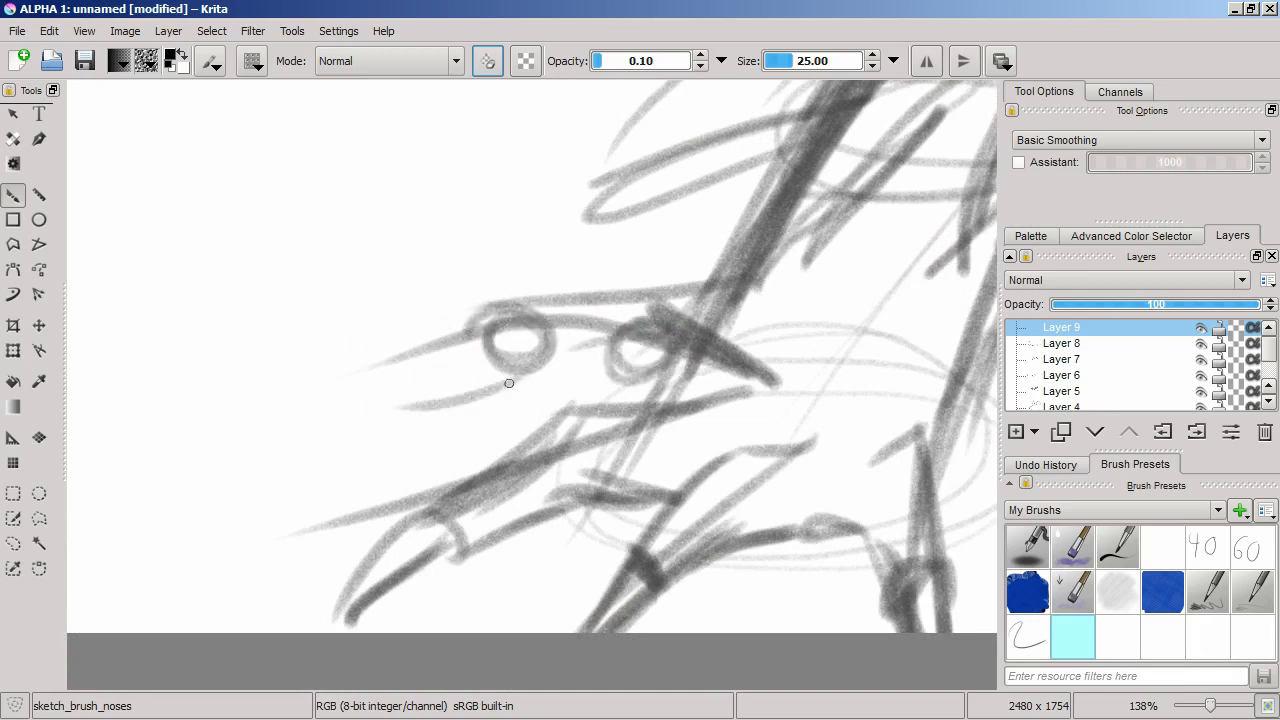
pyautogui.moveTo(510, 384); pyautogui.dragTo(414, 408)
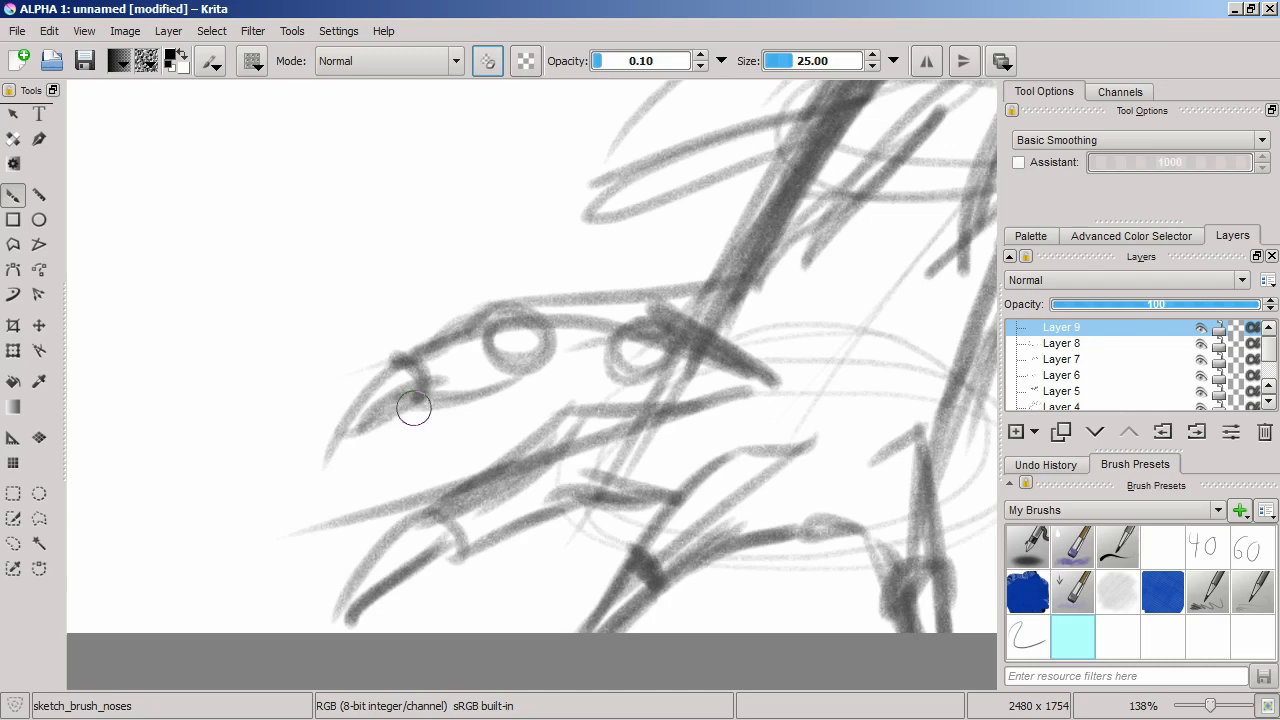
pyautogui.moveTo(416, 408); pyautogui.dragTo(612, 418)
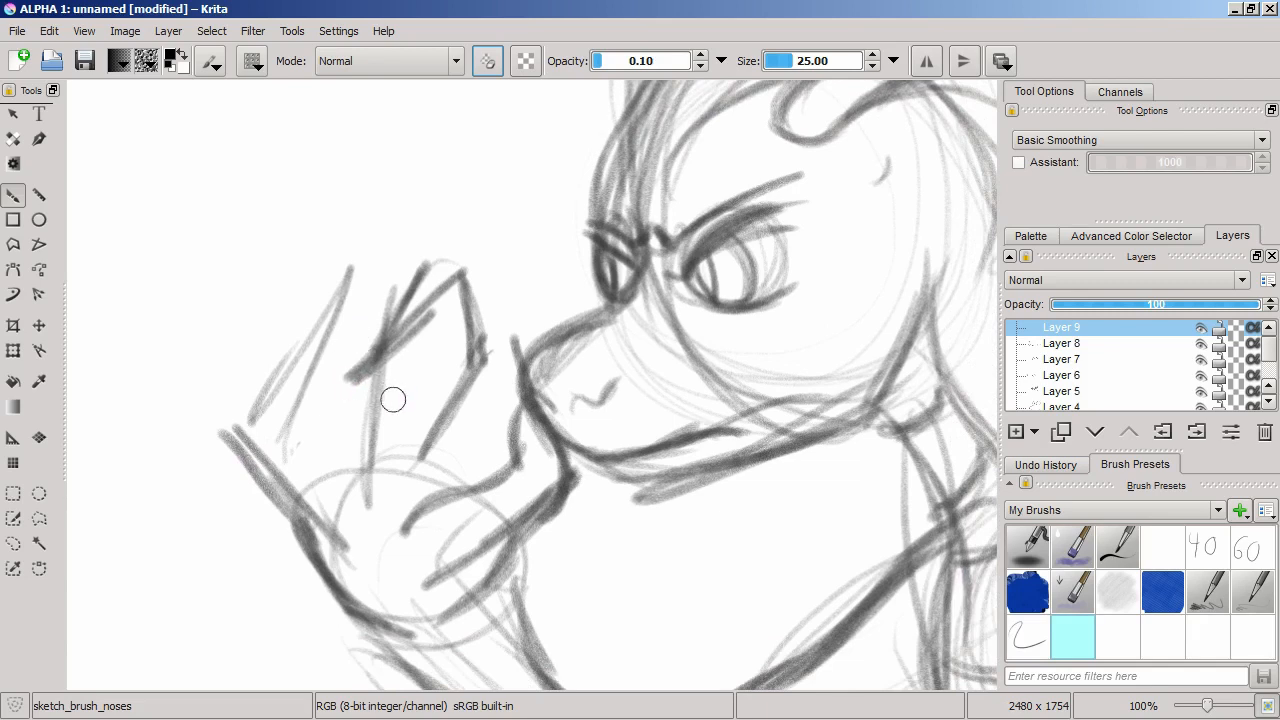
# Sketch the raised claw's fingers, then pick the large ink brush in Erase mode
pyautogui.moveTo(392, 400); pyautogui.dragTo(418, 396)
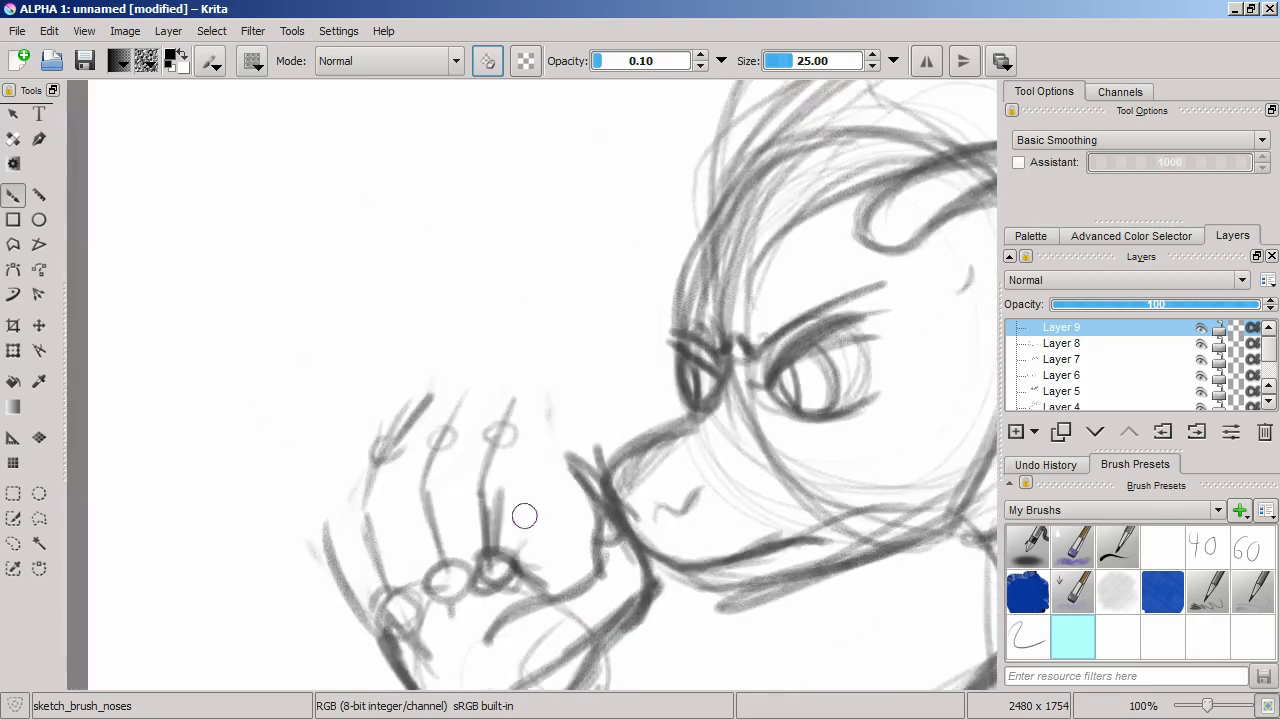
pyautogui.click(1252, 548)
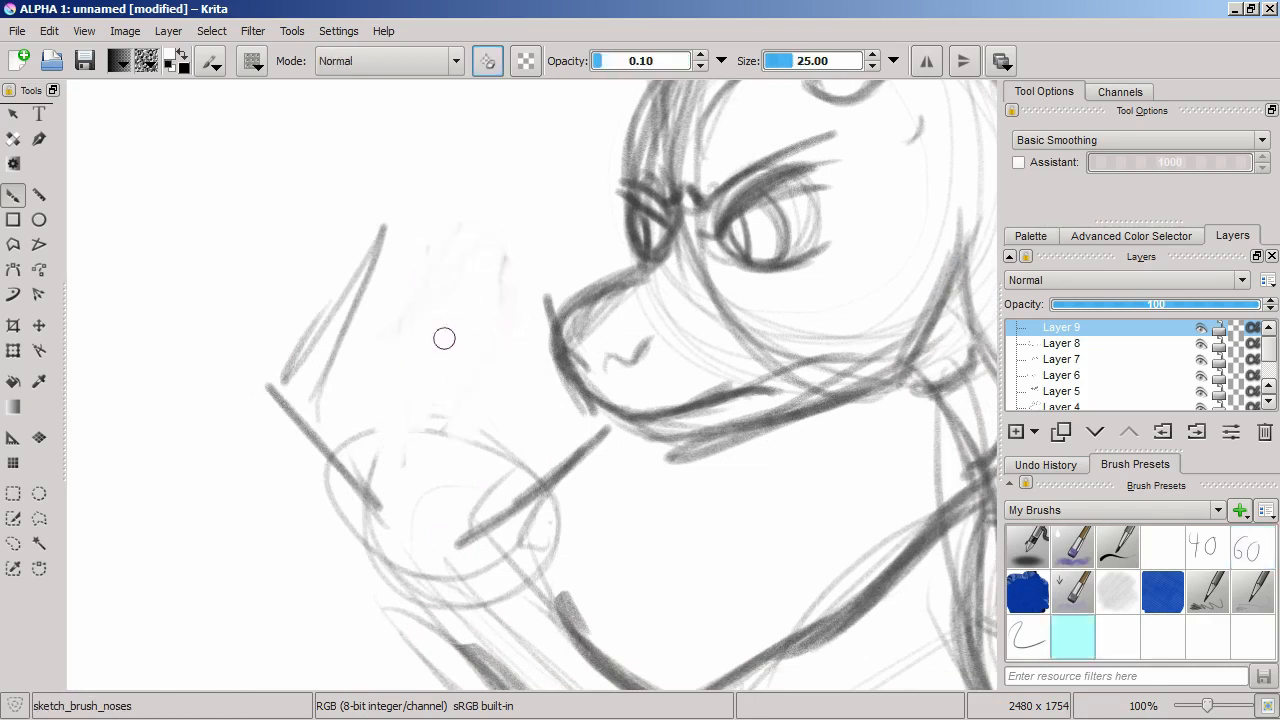
pyautogui.click(1250, 548)
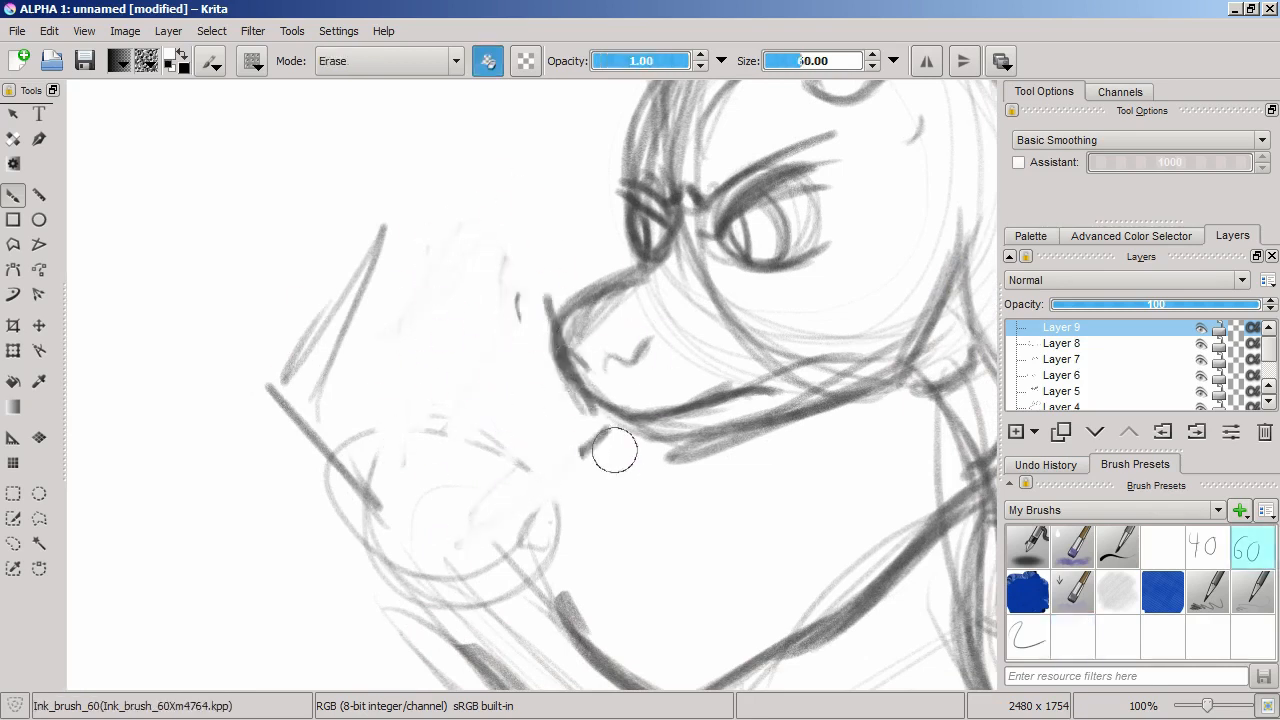
pyautogui.click(1072, 636)
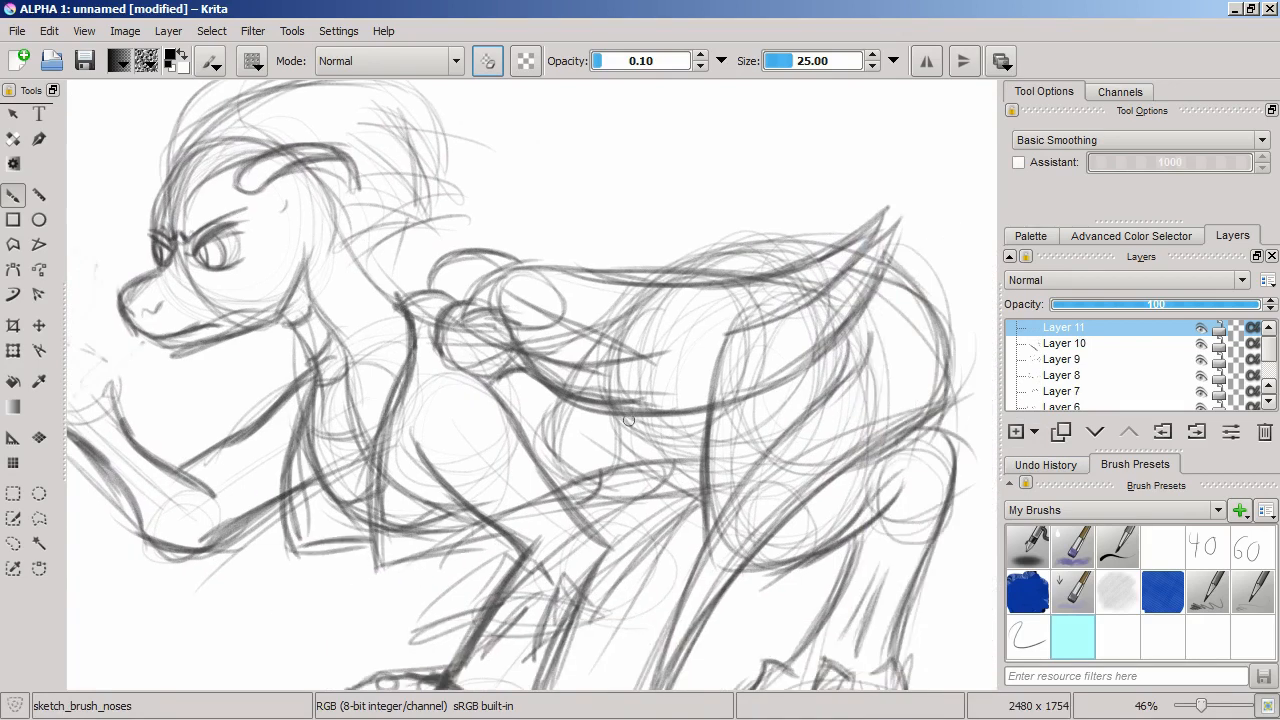
# Sketch body and head lines on a new layer, then redraw the eye's slit pupil
pyautogui.moveTo(628, 420); pyautogui.dragTo(380, 596)
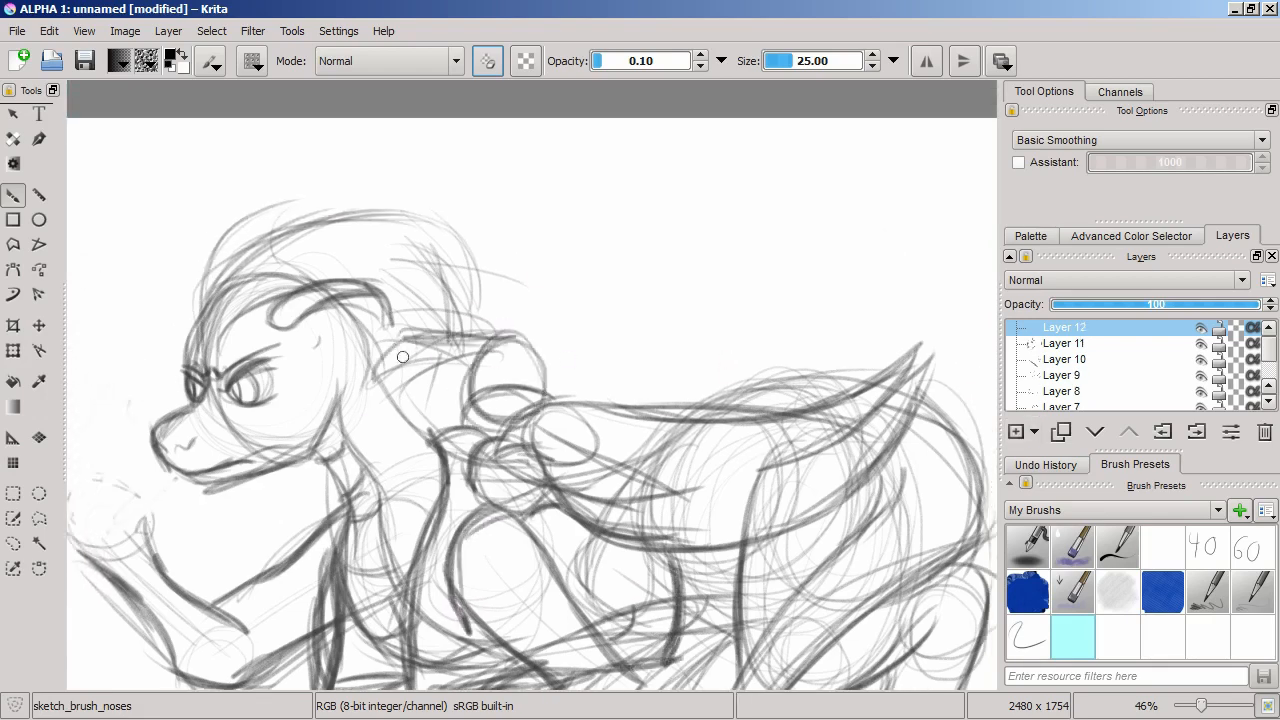
pyautogui.moveTo(400, 356); pyautogui.dragTo(708, 304)
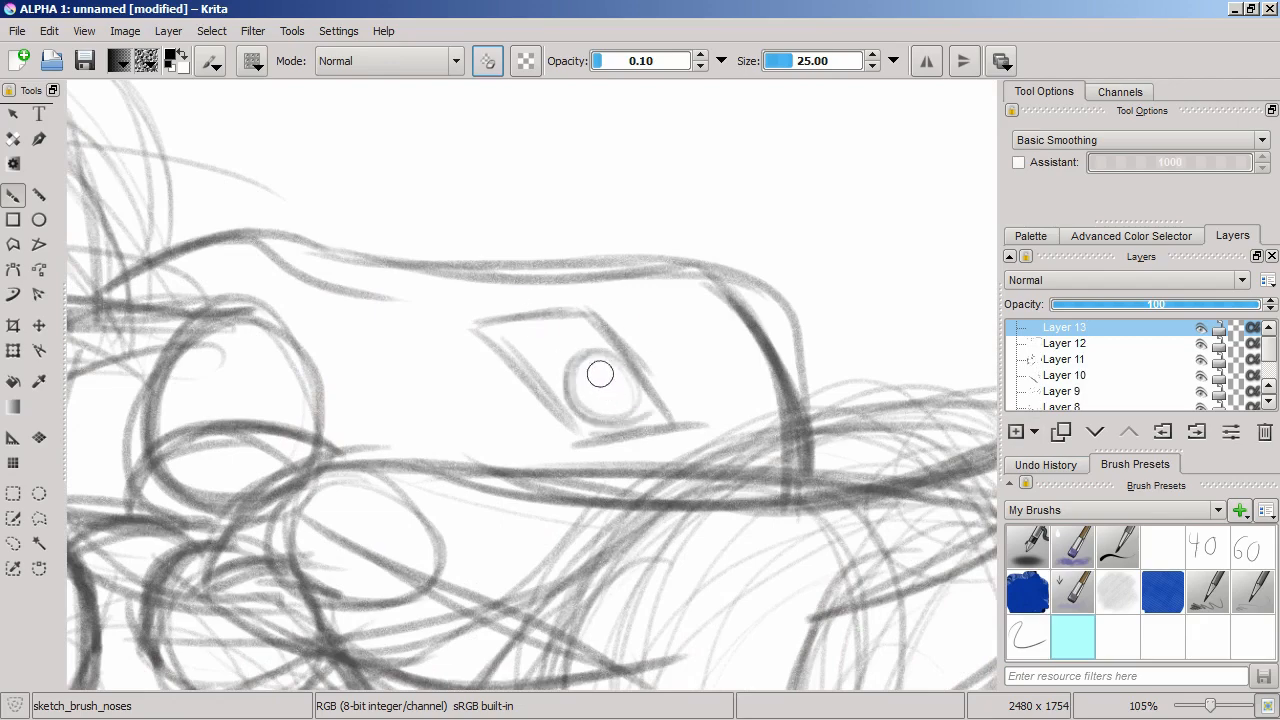
pyautogui.scroll(3)
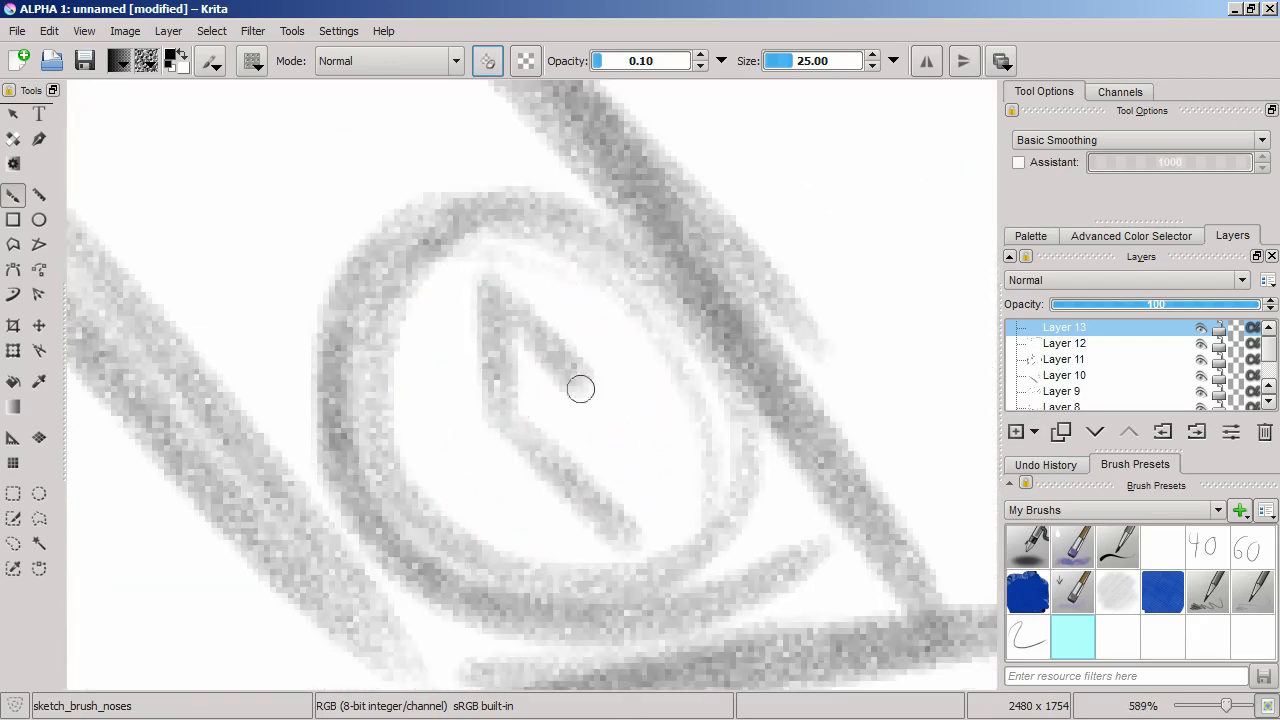
pyautogui.moveTo(580, 388); pyautogui.dragTo(624, 504)
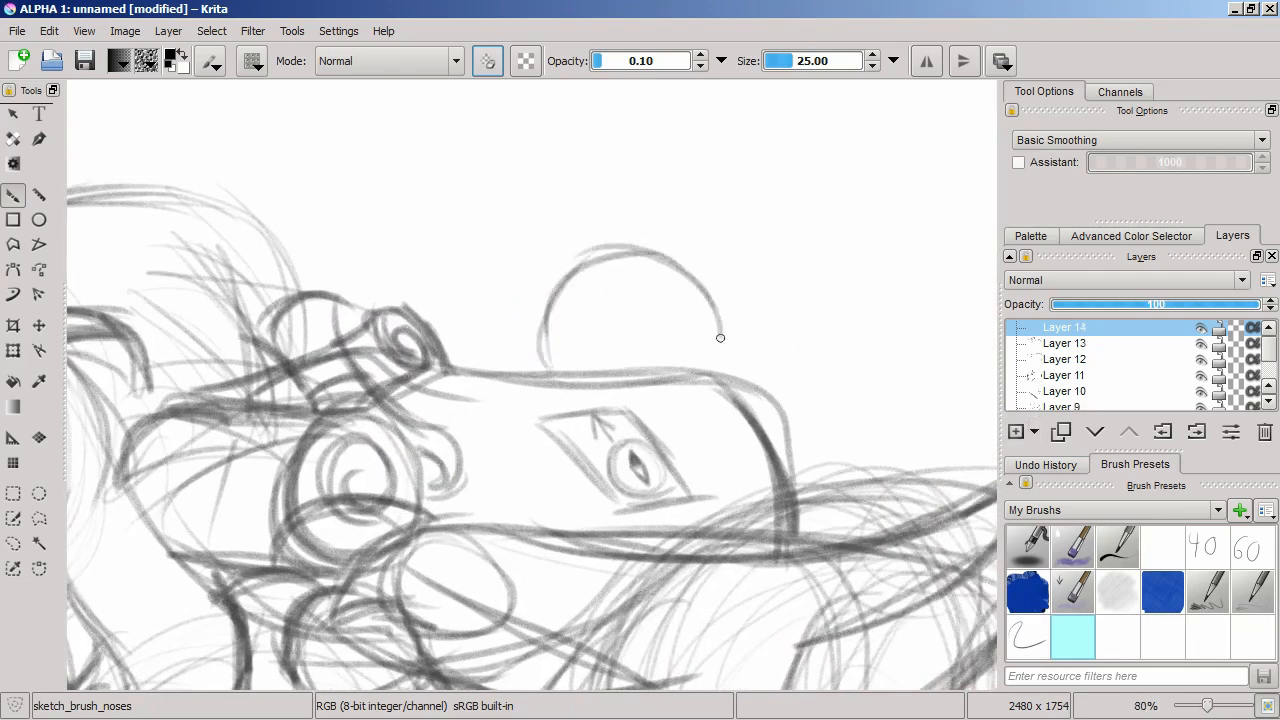
# Sketch a curved arc above the head and detail the claw in front of the snout
pyautogui.moveTo(720, 336); pyautogui.dragTo(508, 388)
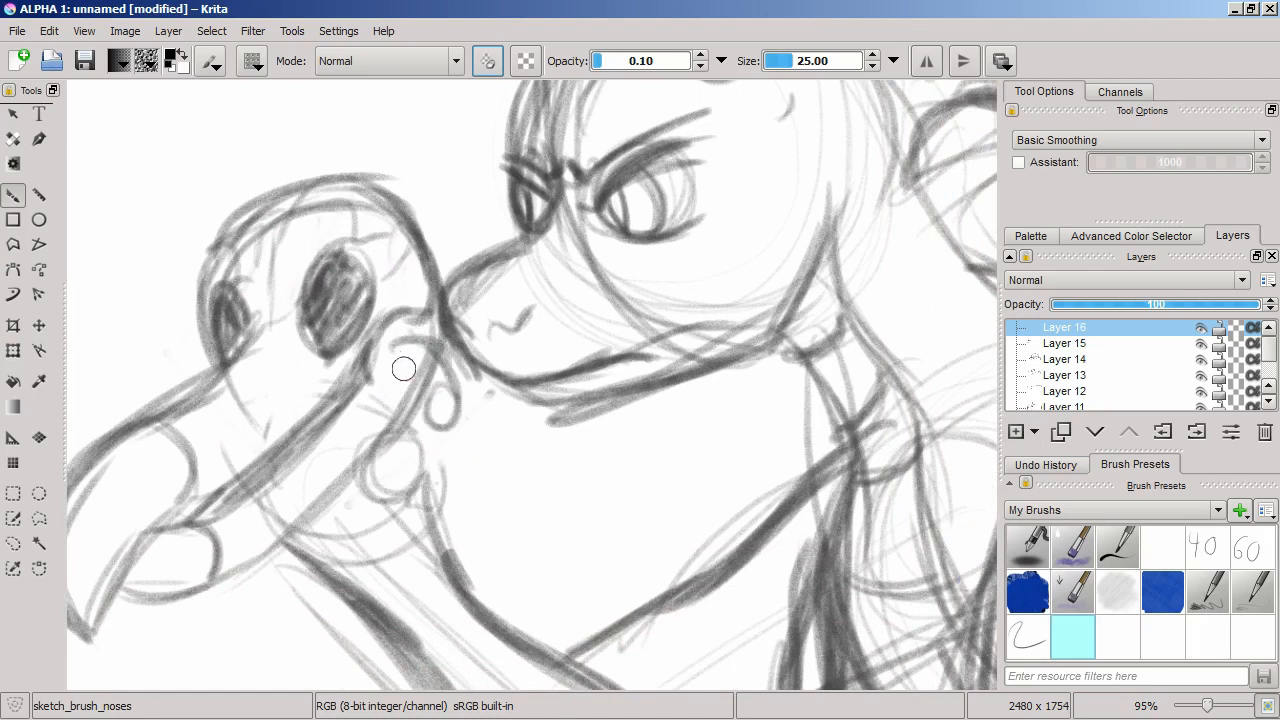
pyautogui.moveTo(404, 368); pyautogui.dragTo(428, 408)
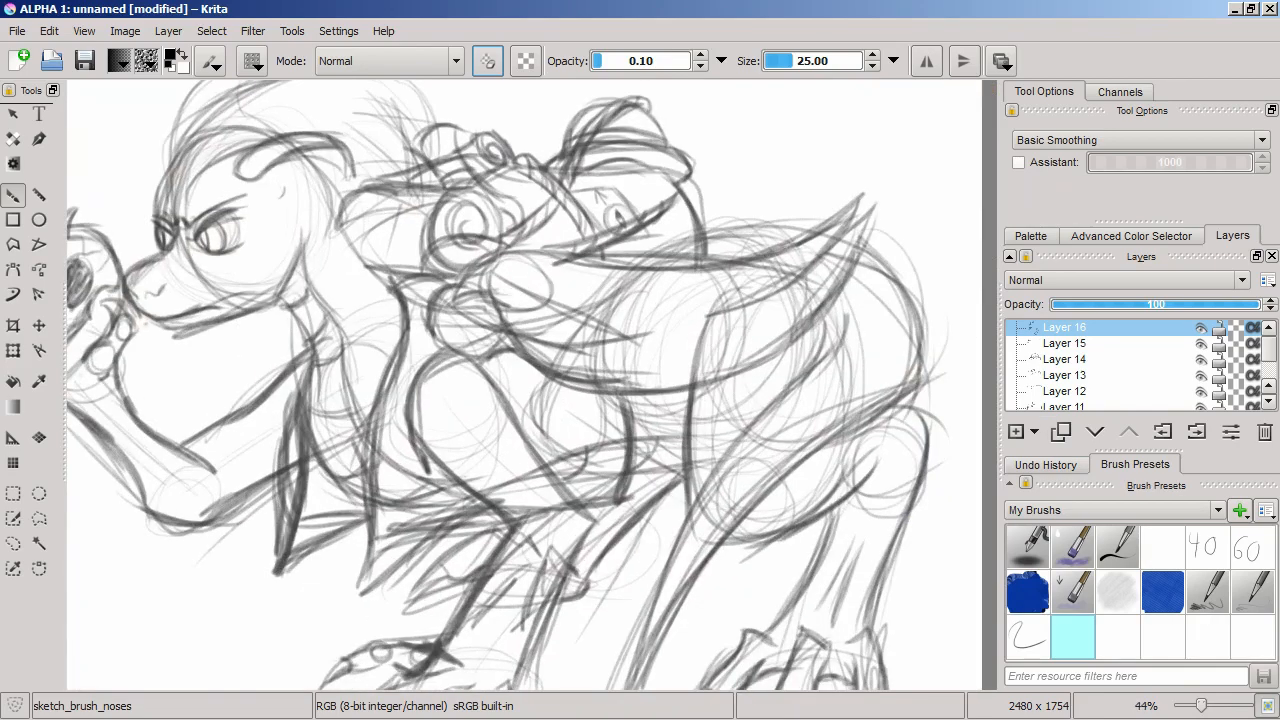
# Add an HSV/HSL adjustment filter layer that lightens the sketch, then start a new layer group for inking
pyautogui.click(1016, 432)
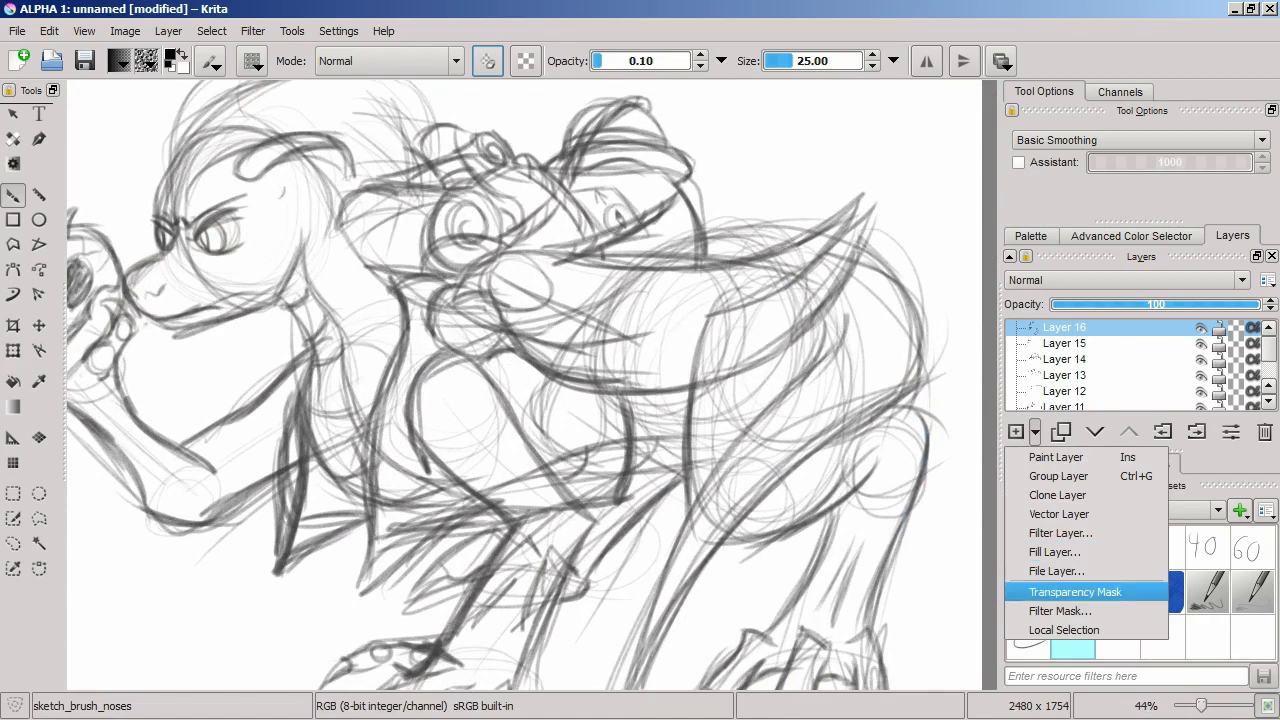
pyautogui.click(1060, 532)
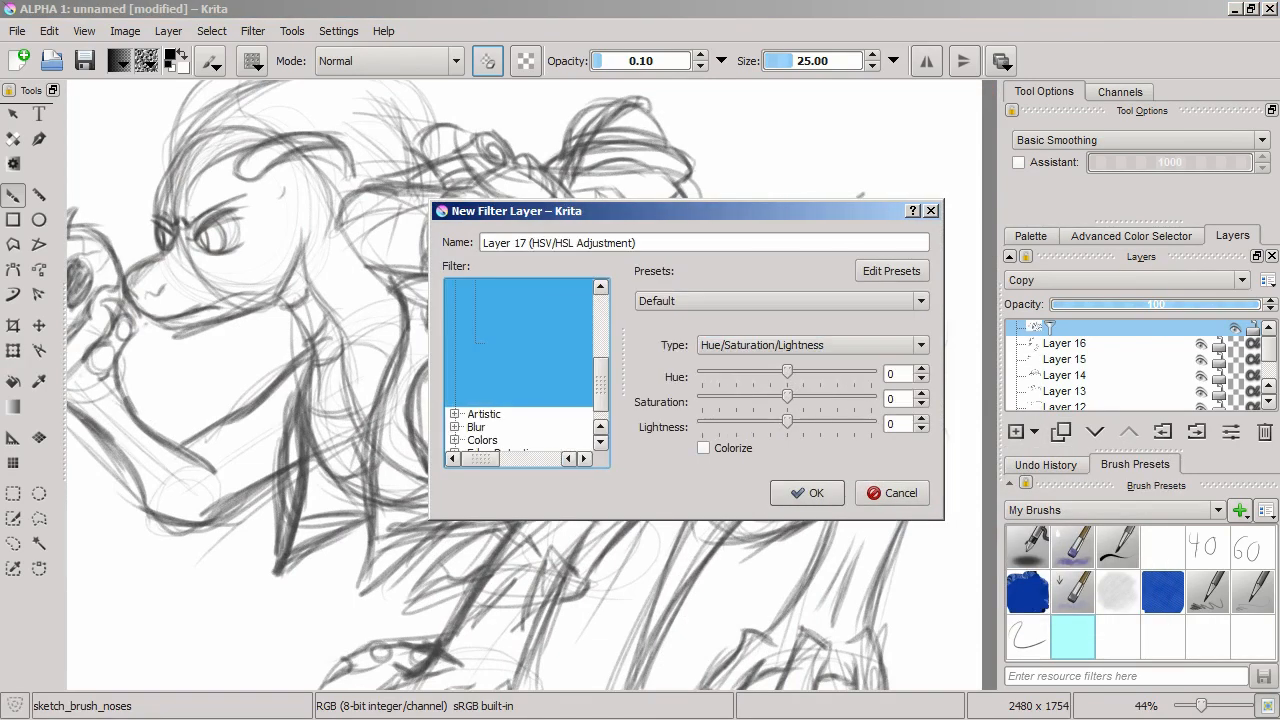
pyautogui.click(808, 492)
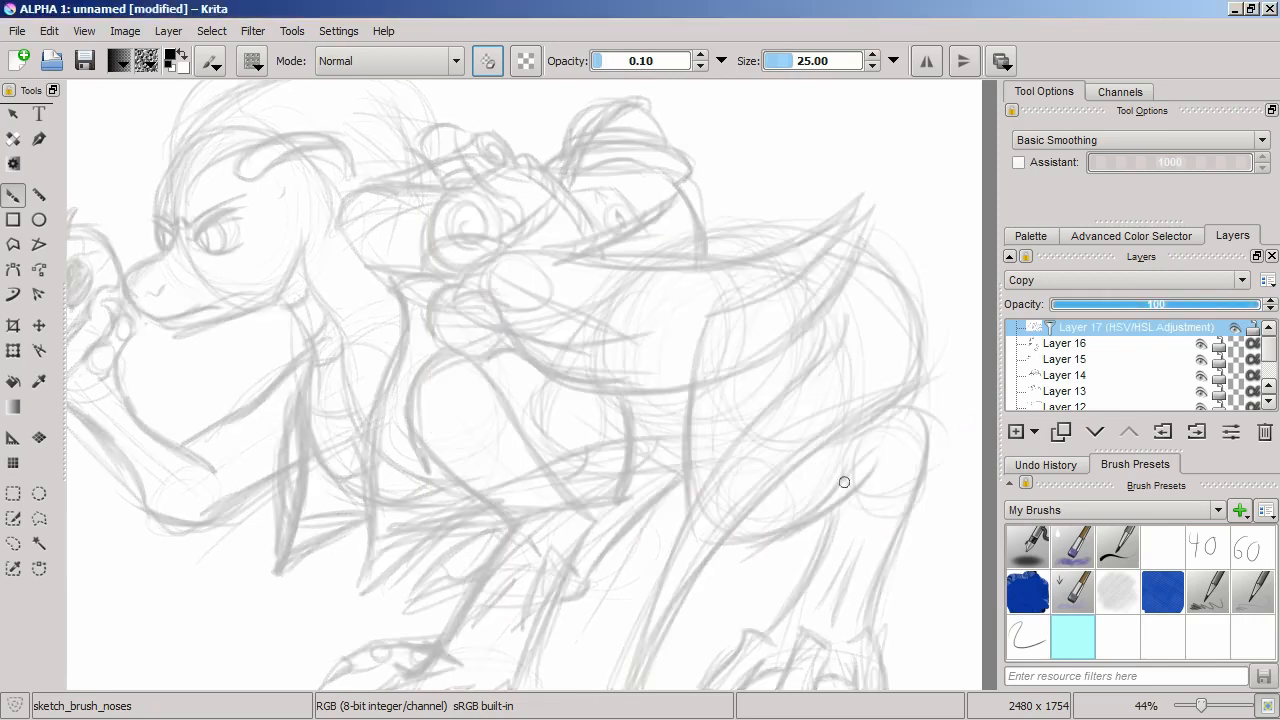
pyautogui.click(1014, 432)
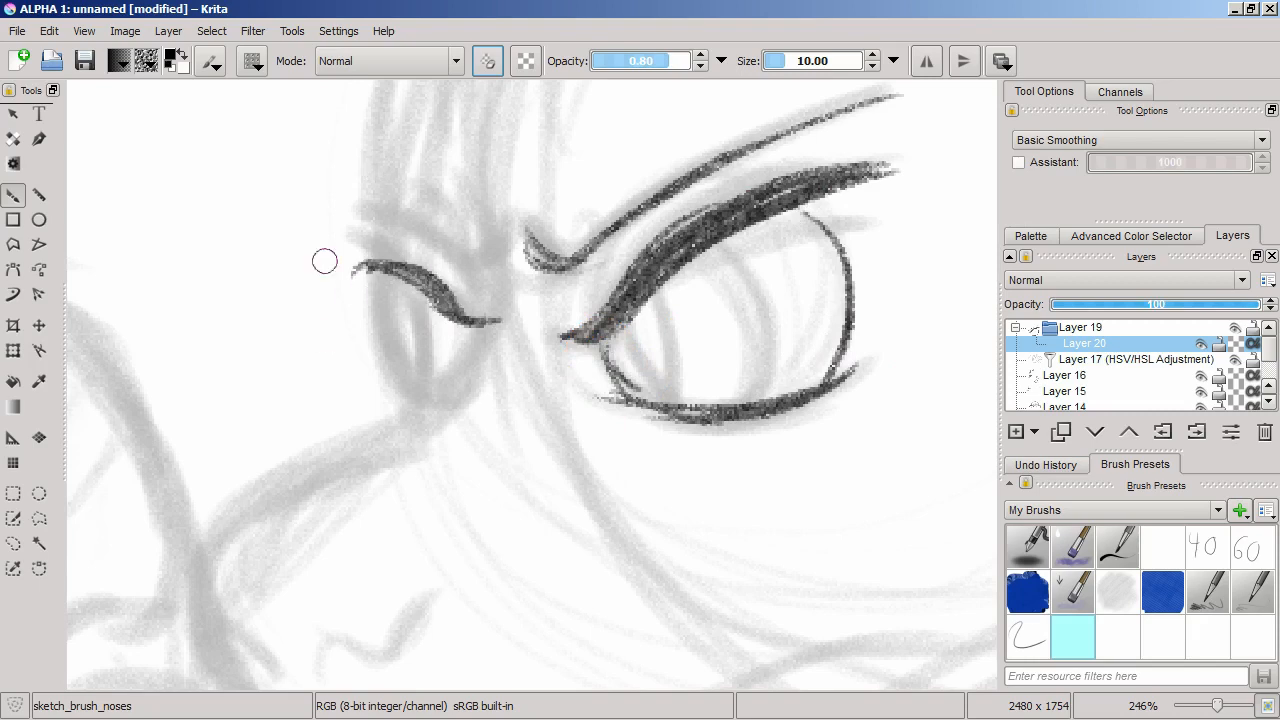
# Ink the dark eyelid line over the faded sketch on a new layer
pyautogui.moveTo(324, 262); pyautogui.dragTo(592, 220)
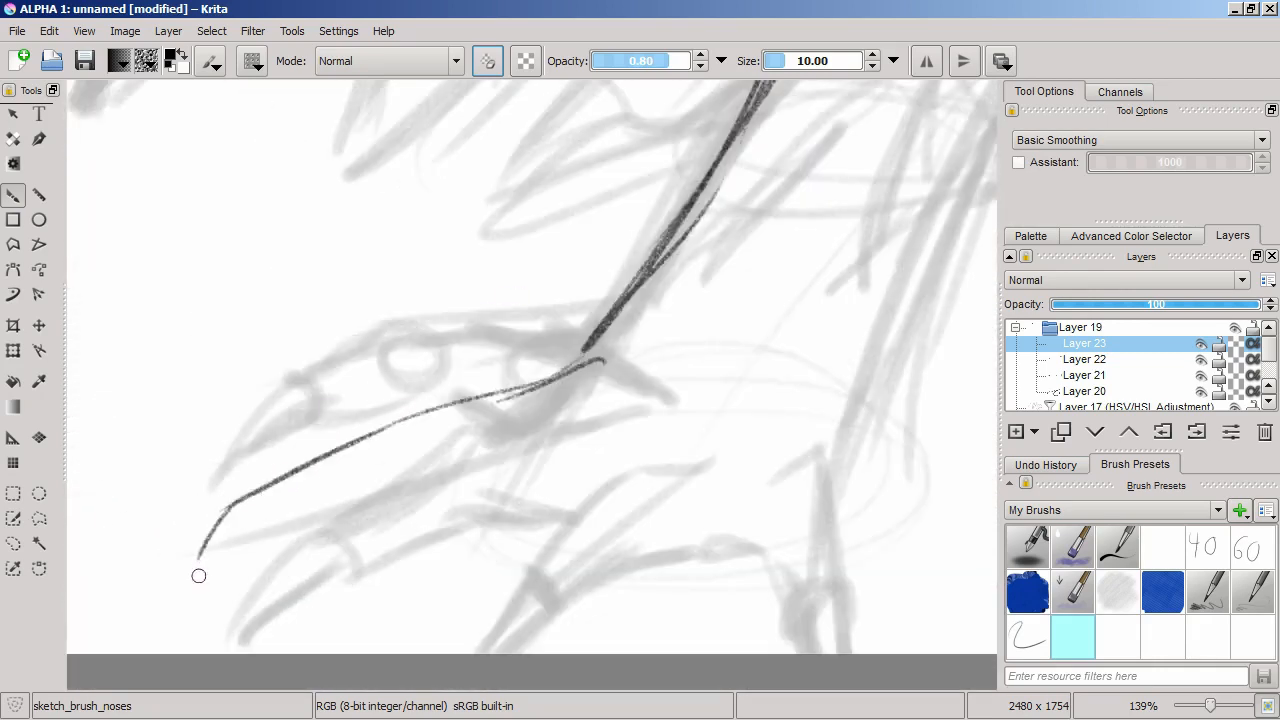
# Ink the long claw outline and the rounded eye contour over the faded sketch
pyautogui.moveTo(200, 570); pyautogui.dragTo(480, 444)
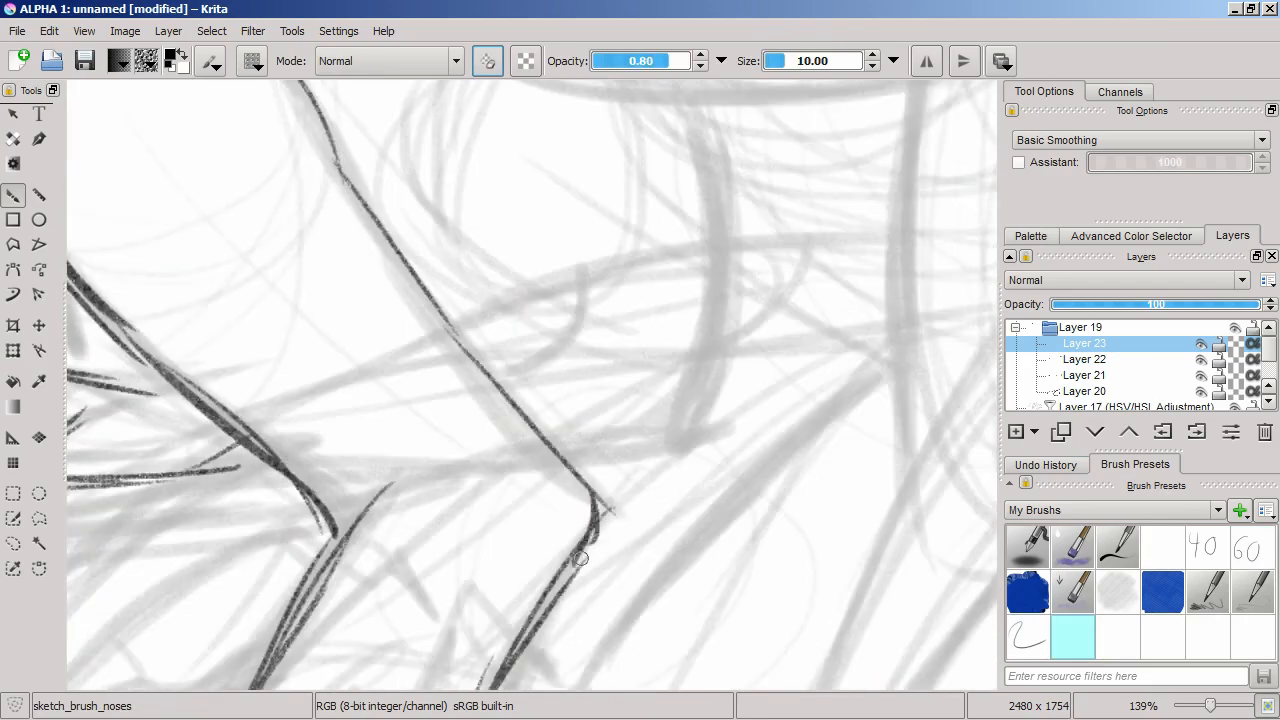
pyautogui.scroll(3)
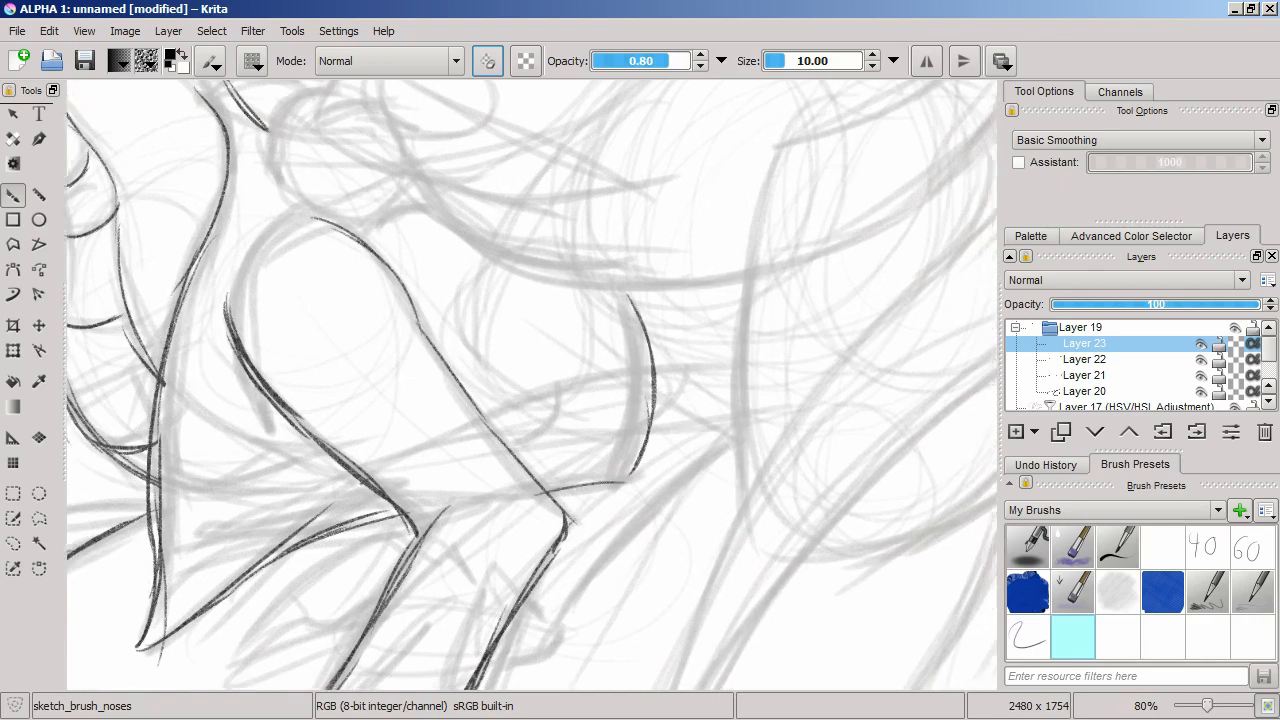
pyautogui.scroll(-3)
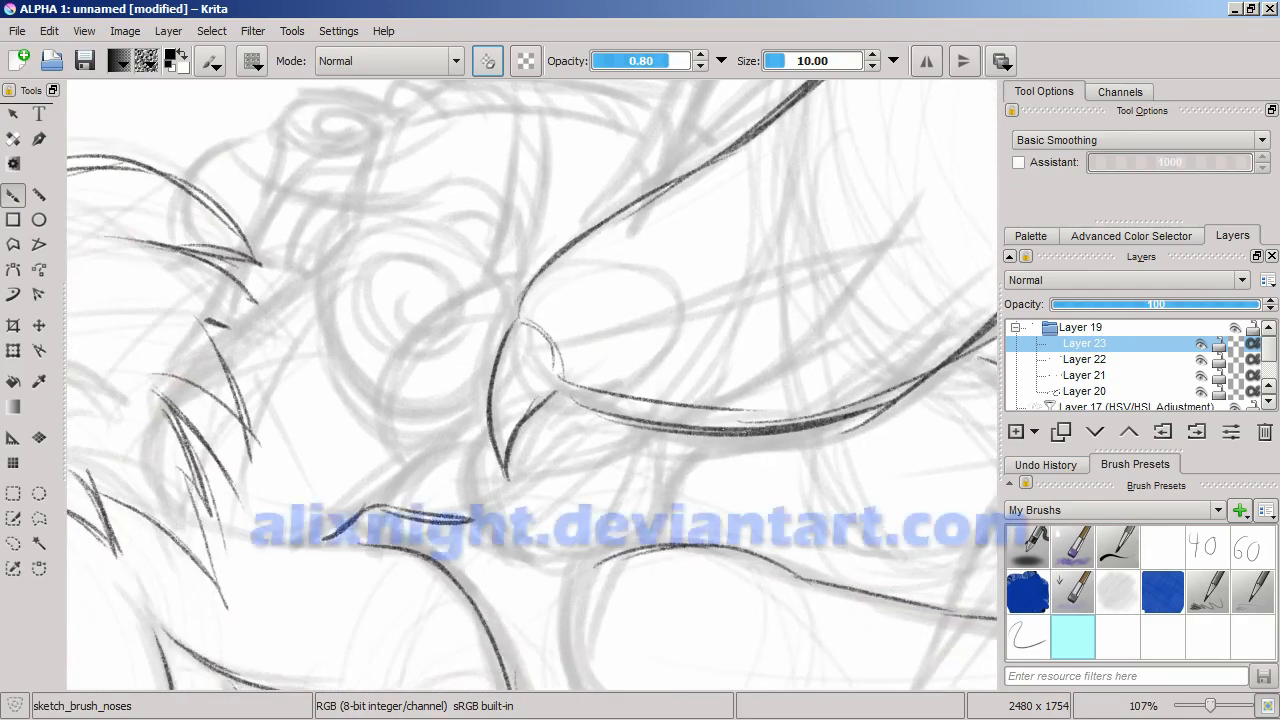
pyautogui.scroll(3)
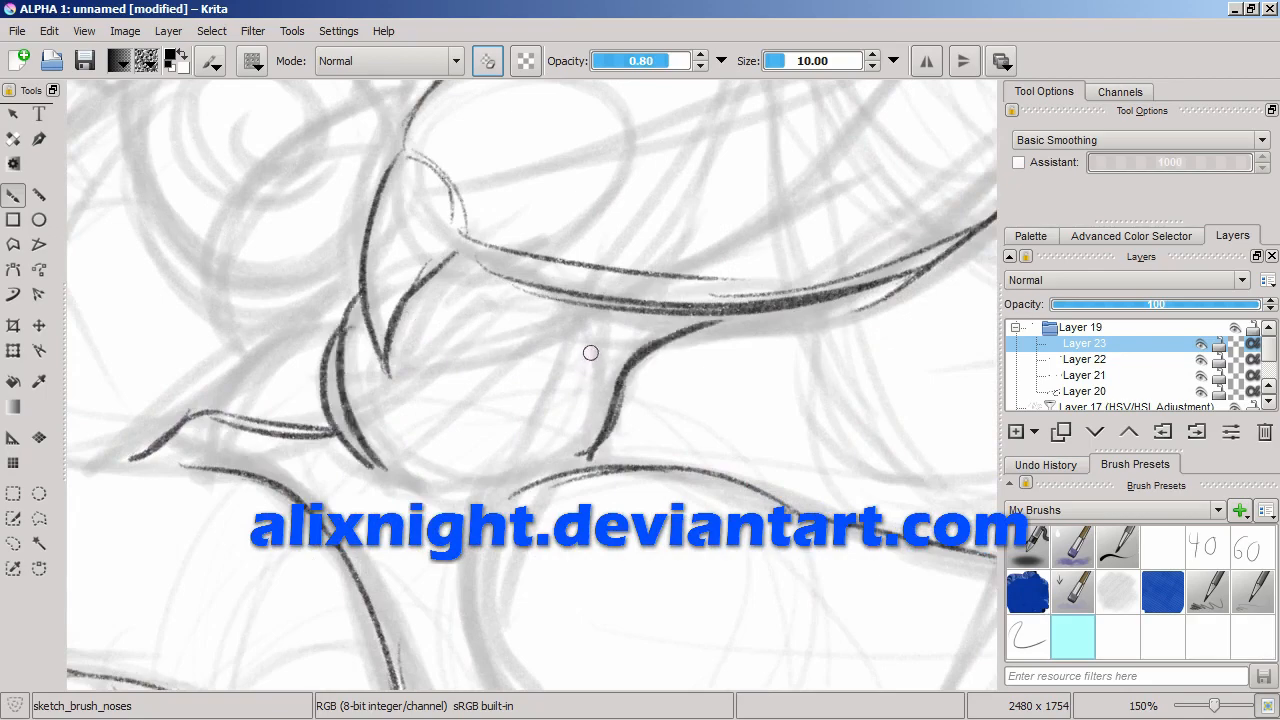
pyautogui.scroll(-3)
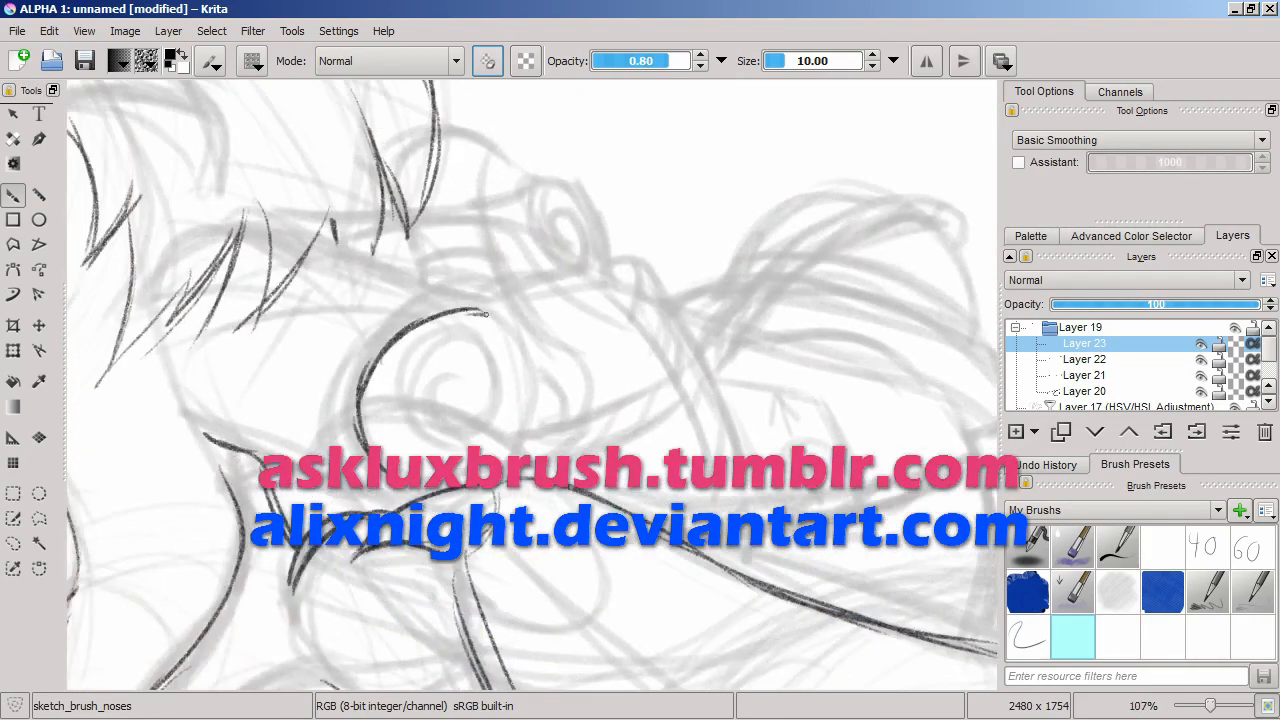
pyautogui.moveTo(480, 316); pyautogui.dragTo(484, 370)
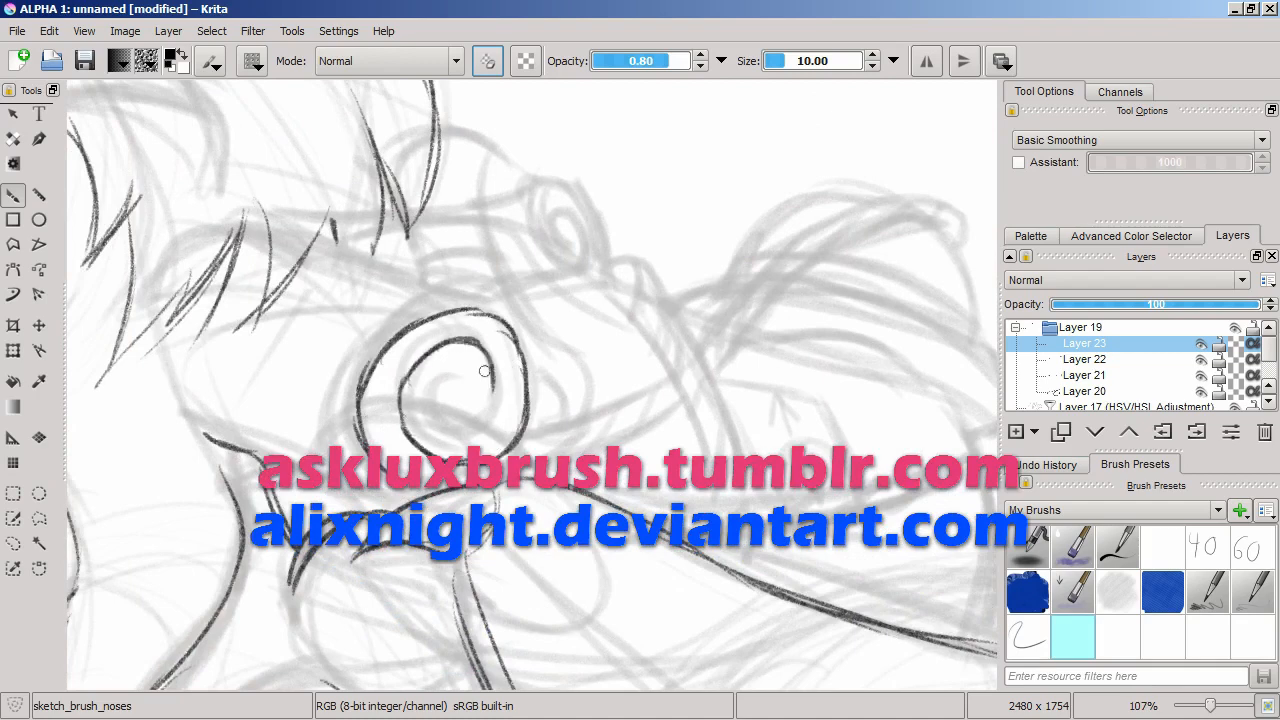